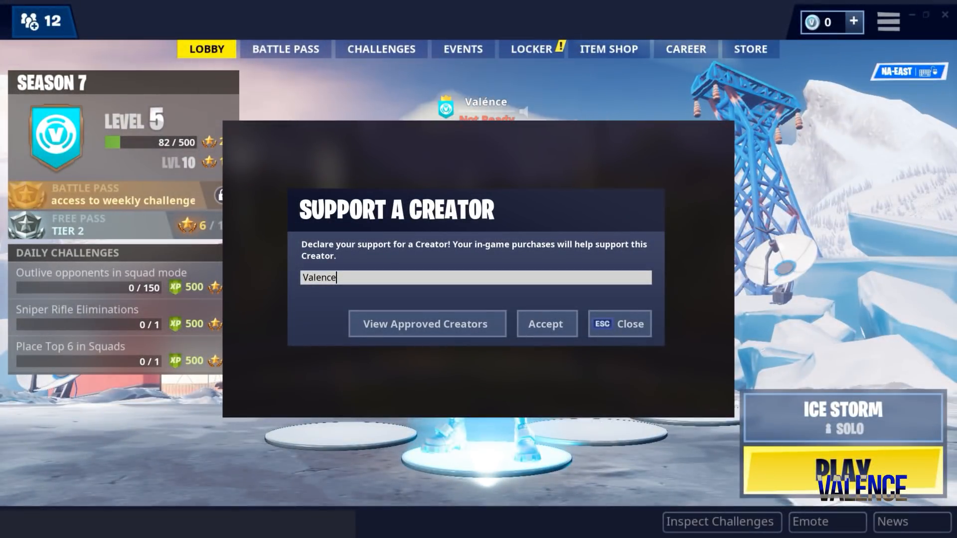
- Accept supporting the creator Valence
click(621, 323)
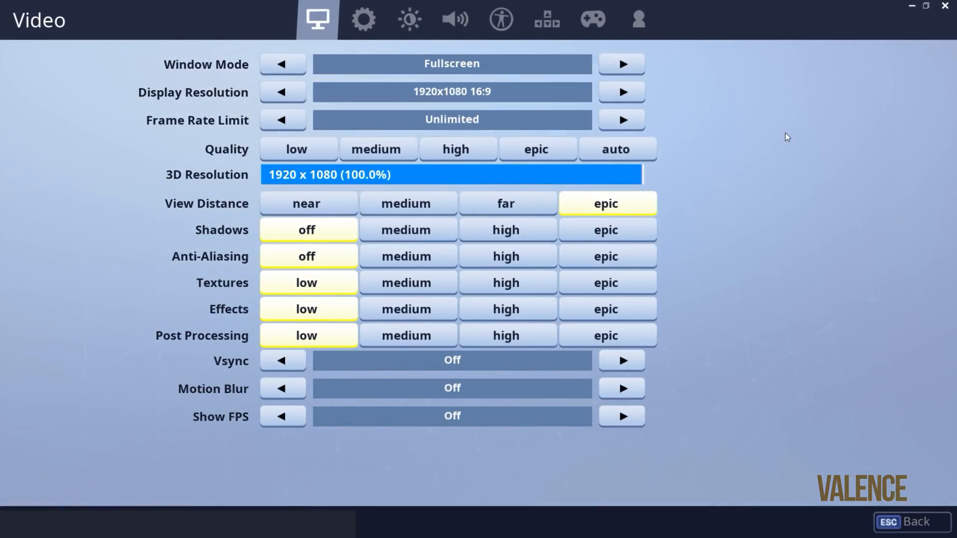
mouse_move(277, 95)
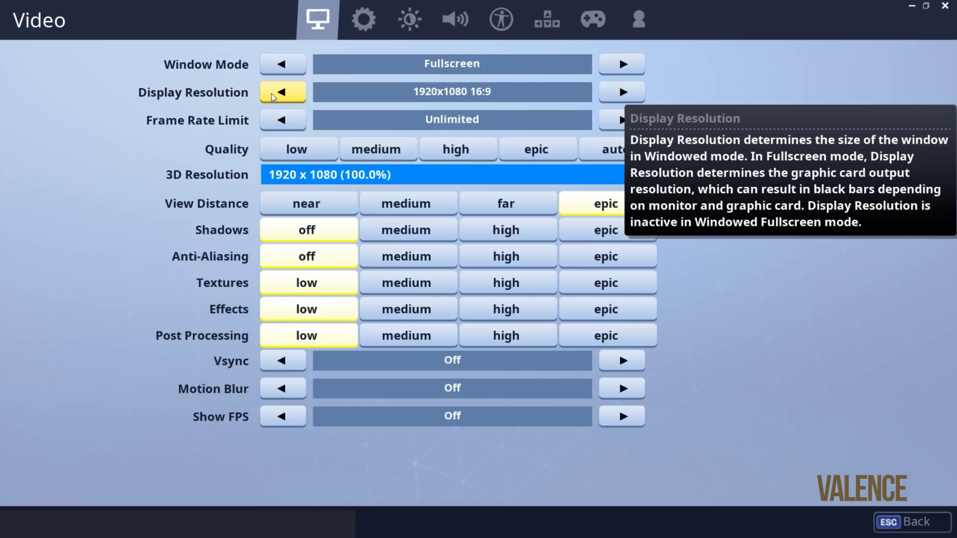
- Set display resolution to 1280x720 and step the frame rate limit down to 60 FPS
click(281, 91)
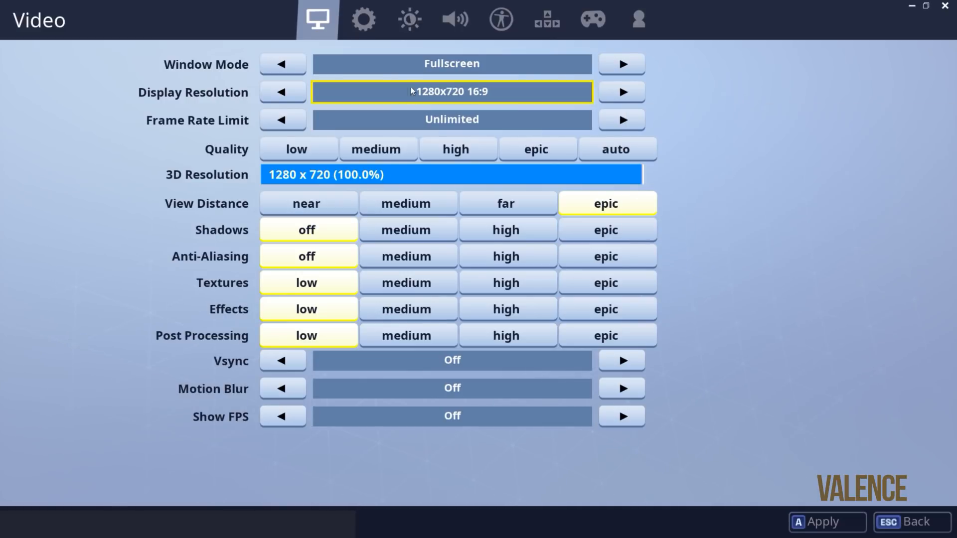
mouse_move(498, 68)
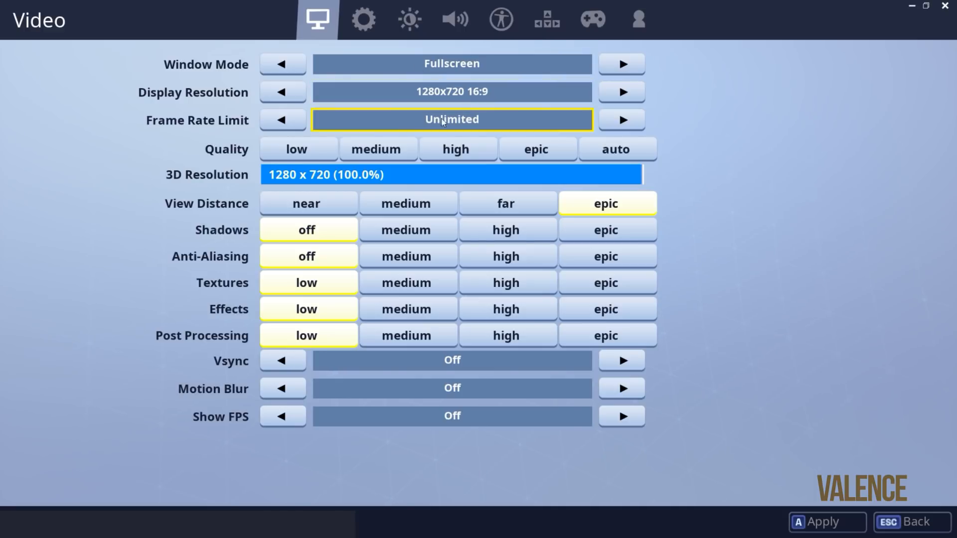
click(283, 120)
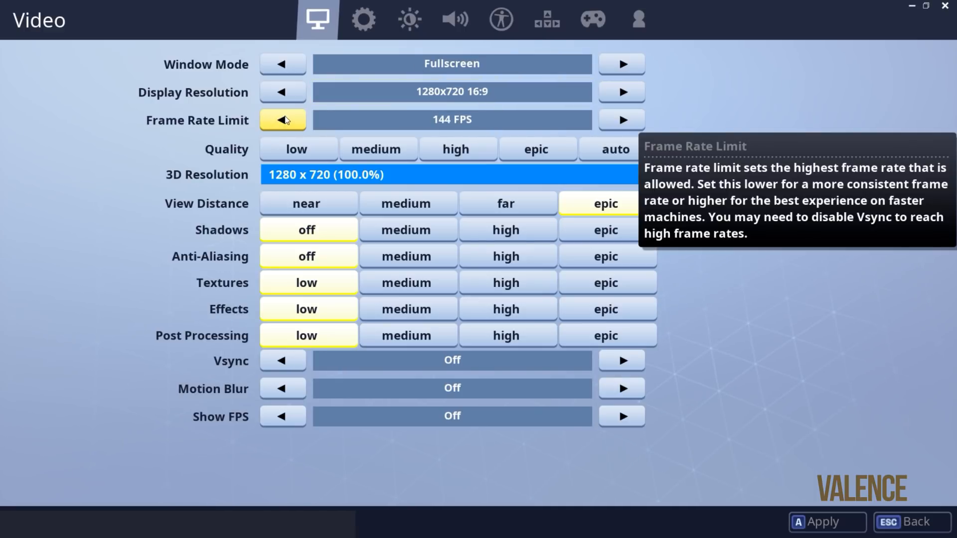
click(282, 120)
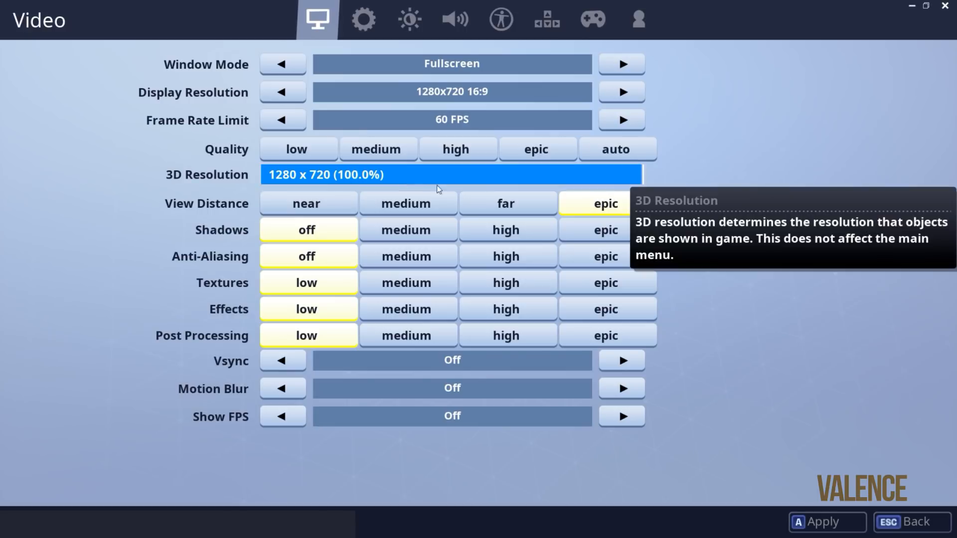
mouse_move(528, 193)
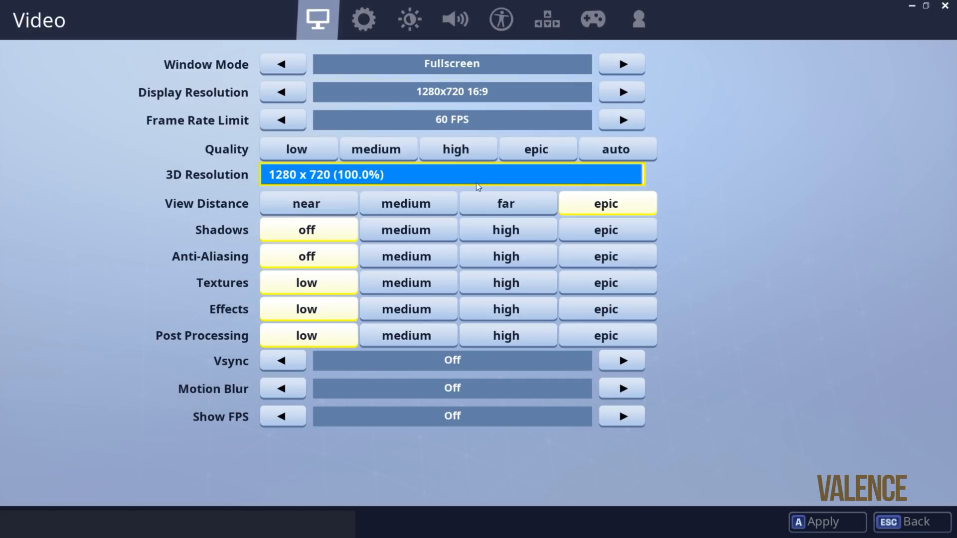
- Drag the 3D resolution slider down to 50% (640x360)
drag(470, 175, 281, 174)
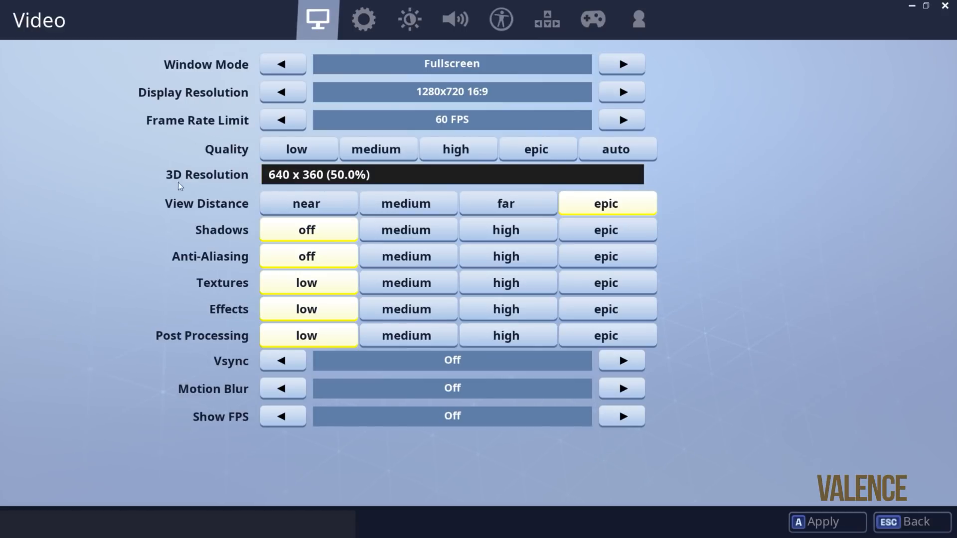
mouse_move(162, 214)
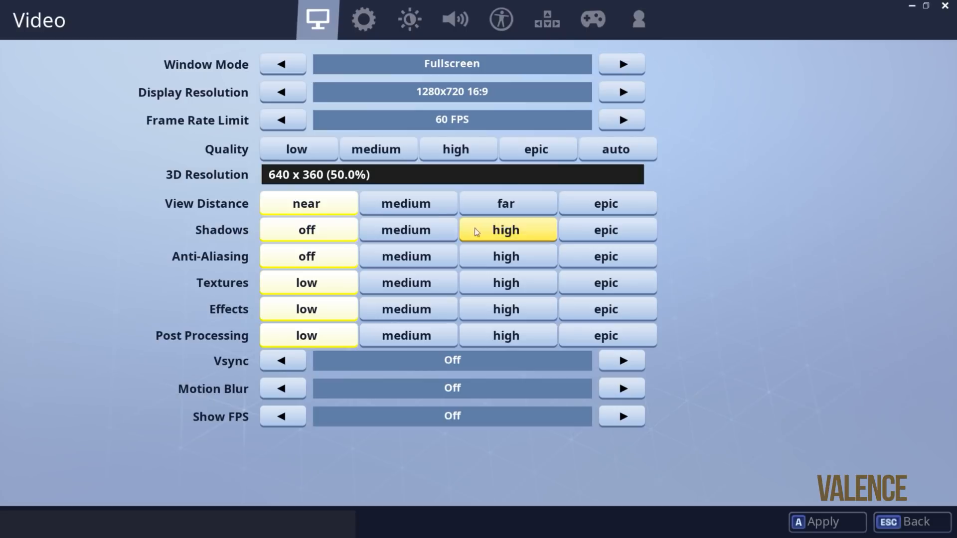
mouse_move(670, 231)
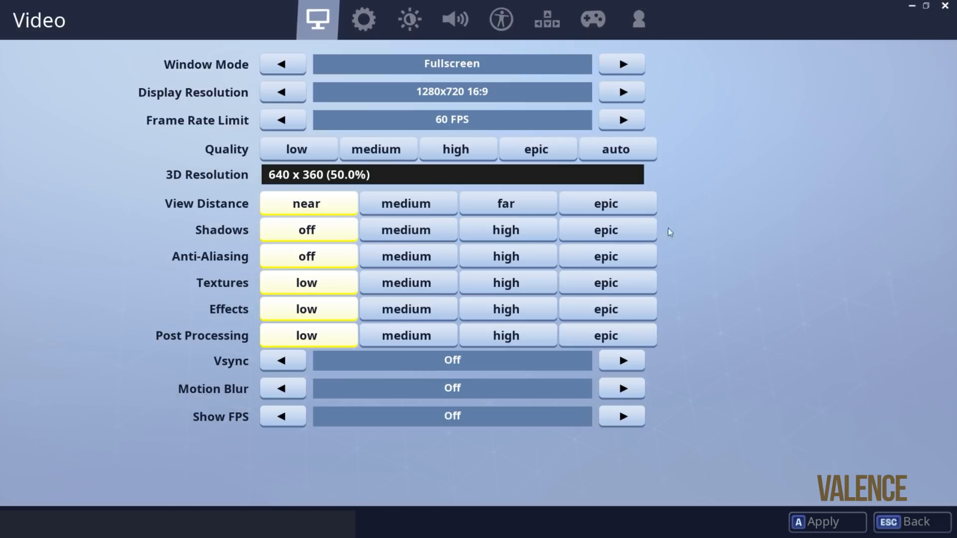
mouse_move(636, 240)
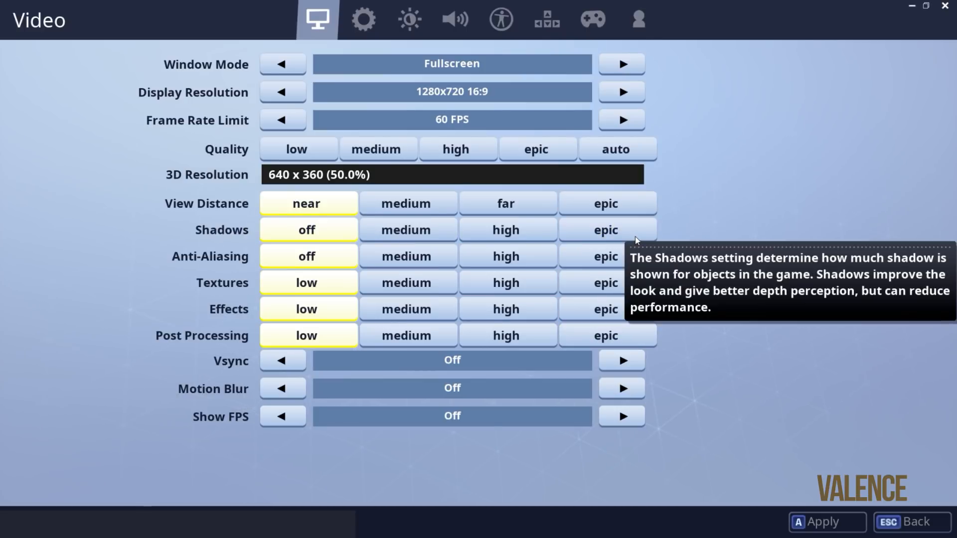
mouse_move(595, 367)
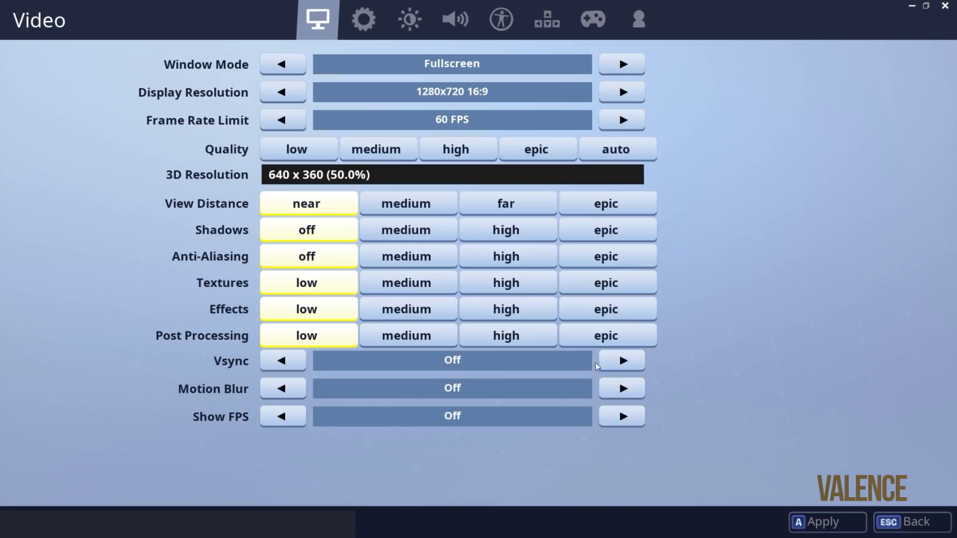
mouse_move(260, 397)
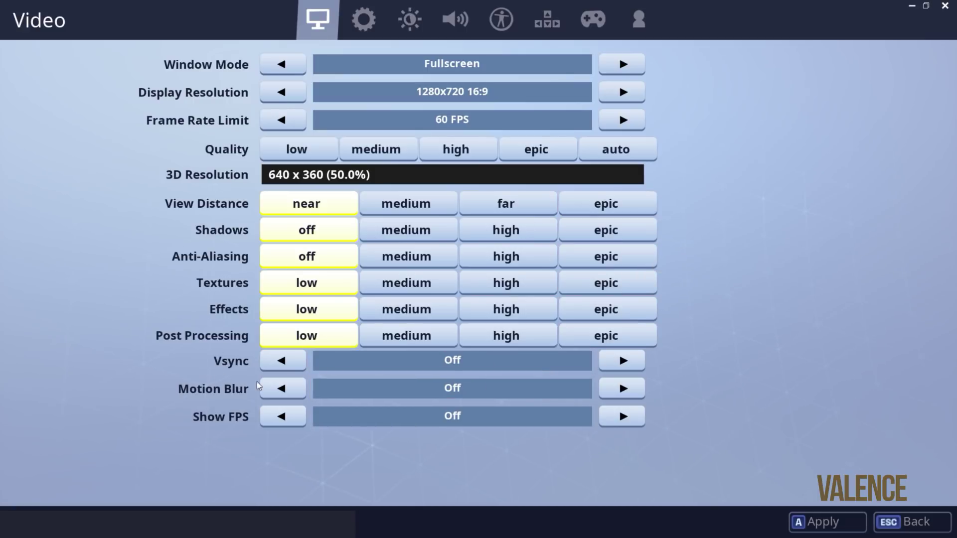
mouse_move(258, 360)
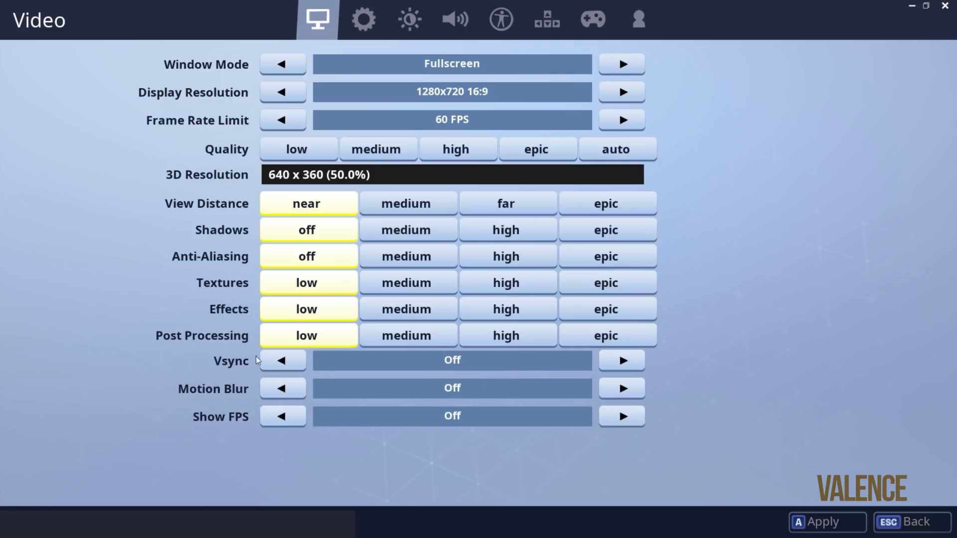
mouse_move(235, 374)
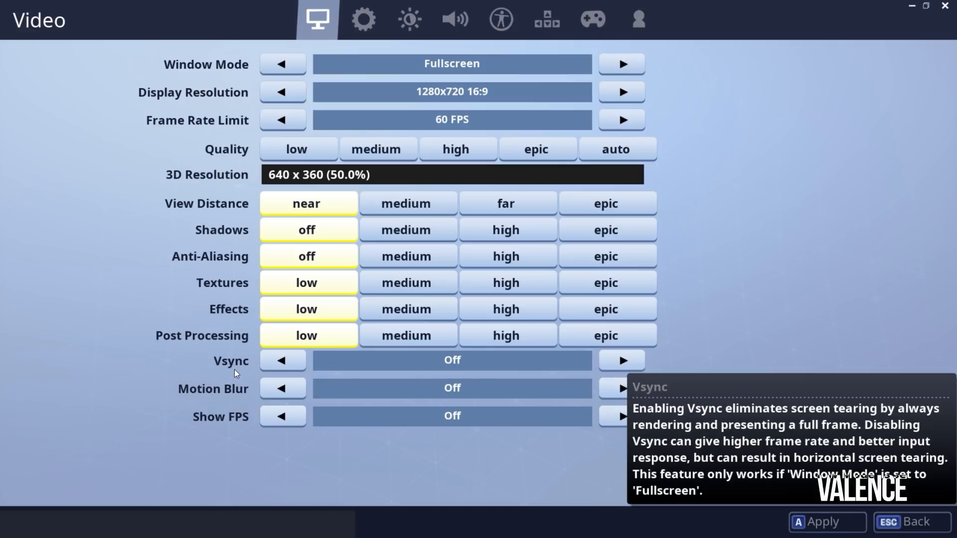
mouse_move(249, 365)
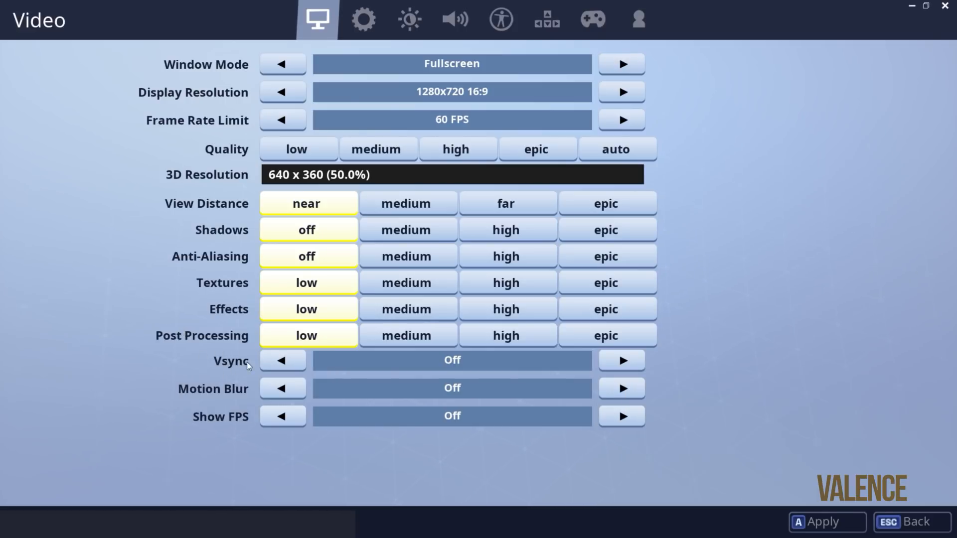
mouse_move(218, 377)
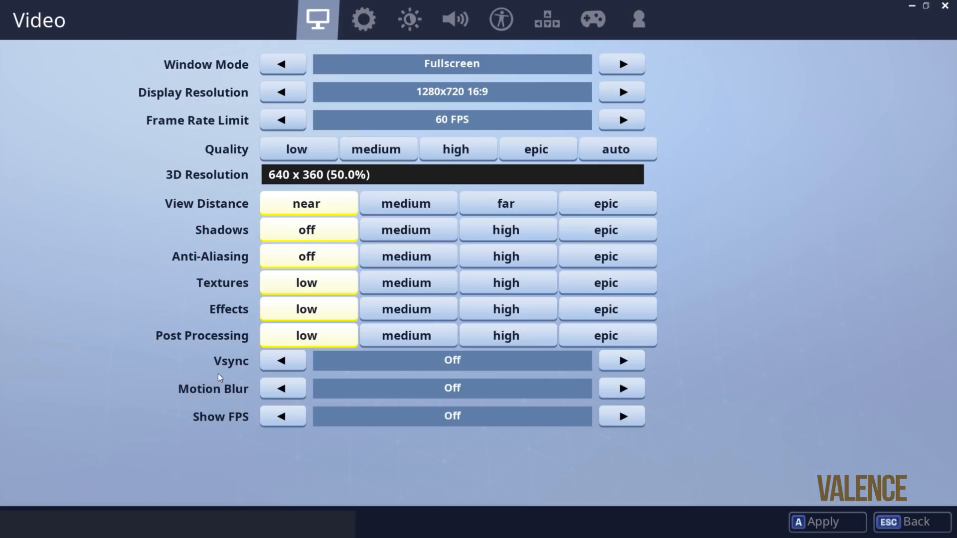
mouse_move(166, 380)
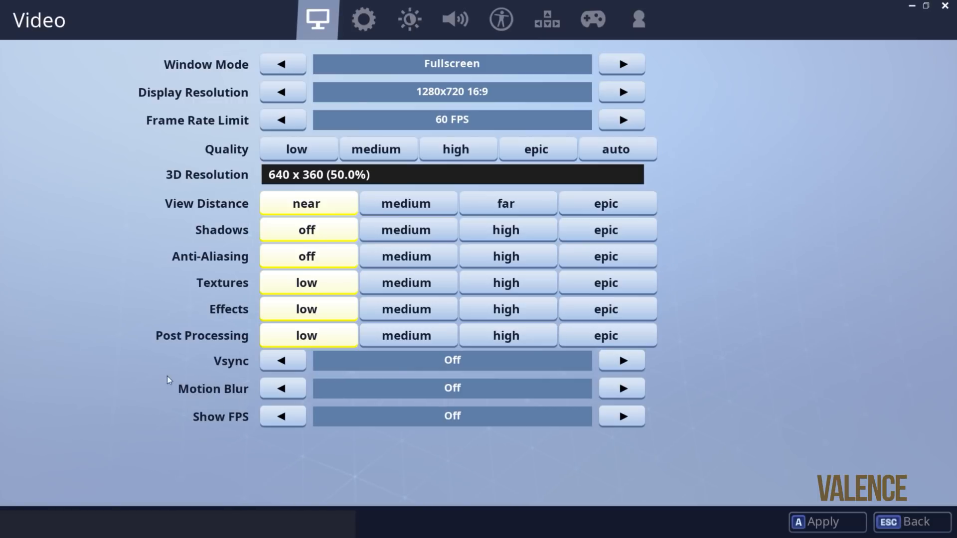
mouse_move(210, 405)
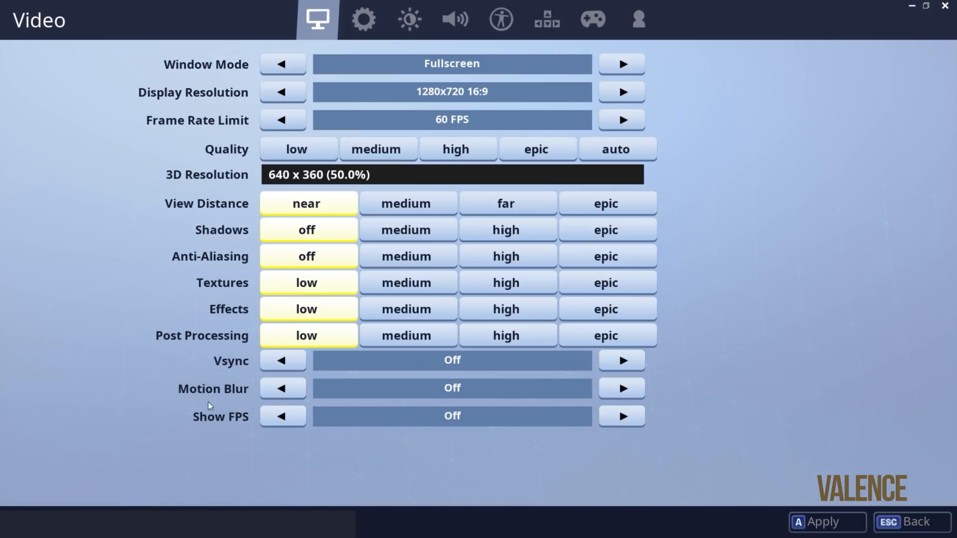
mouse_move(253, 442)
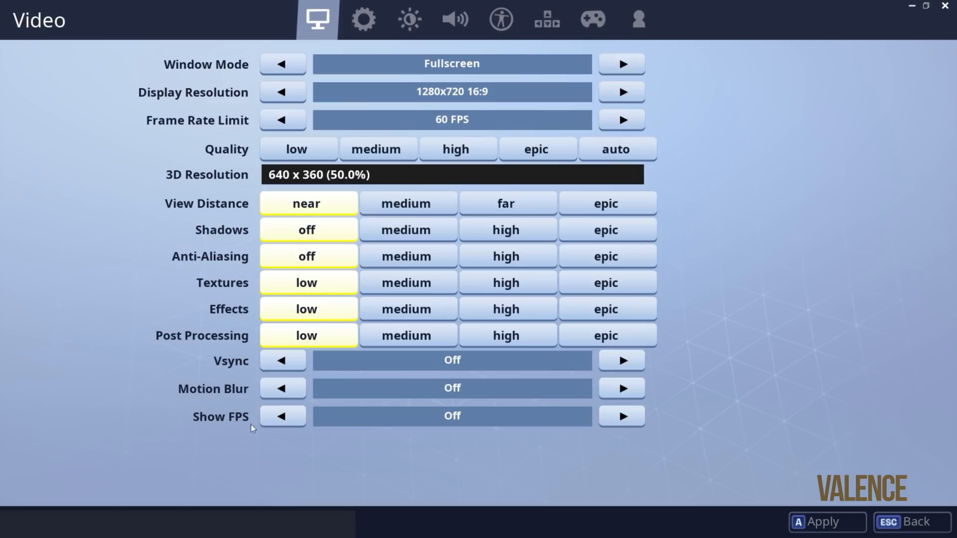
mouse_move(738, 473)
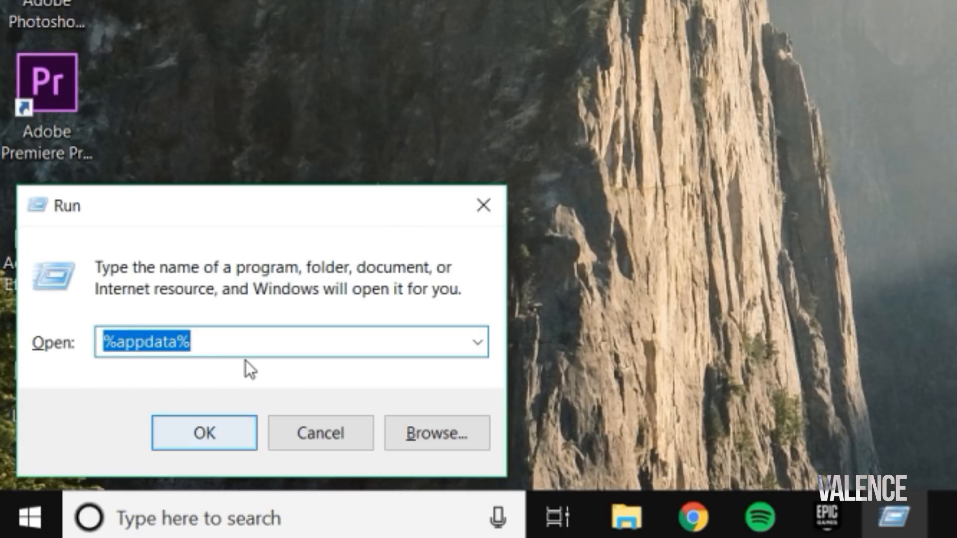
- Navigate from Roaming up to AppData, into Local and then FortniteGame
click(204, 433)
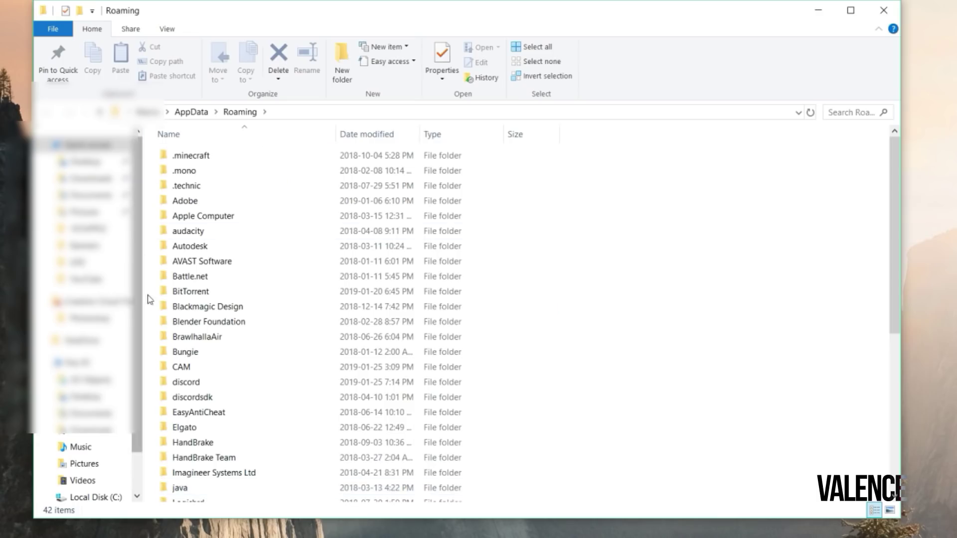
click(192, 112)
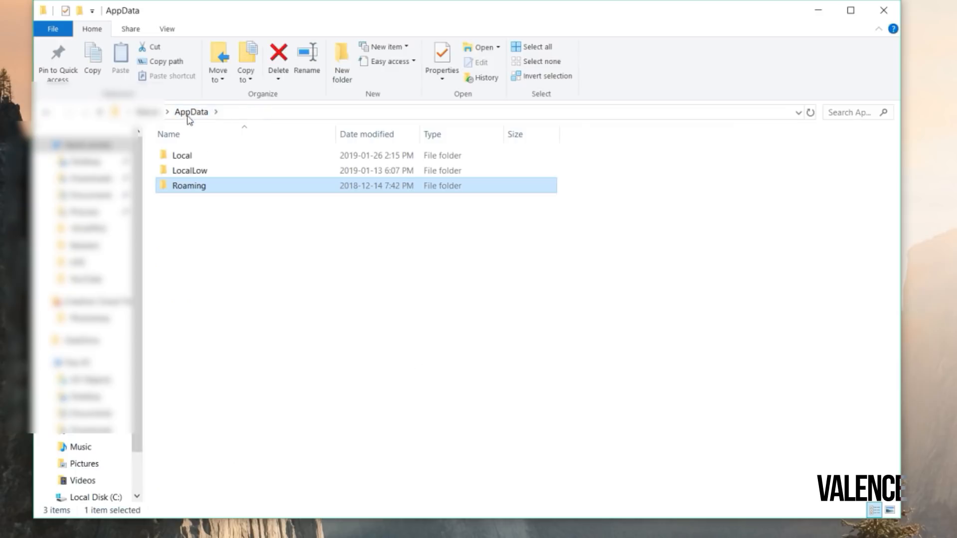
double_click(181, 155)
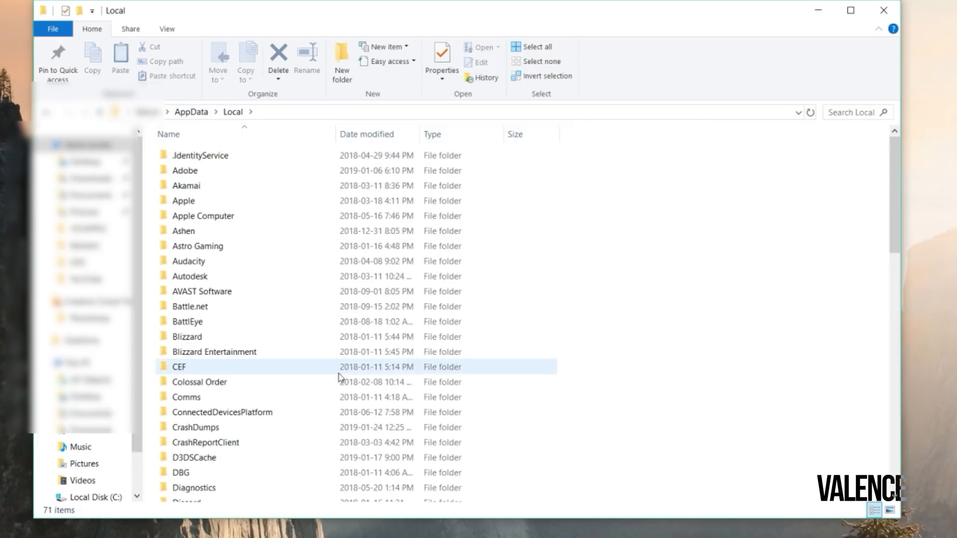
scroll(down, 3)
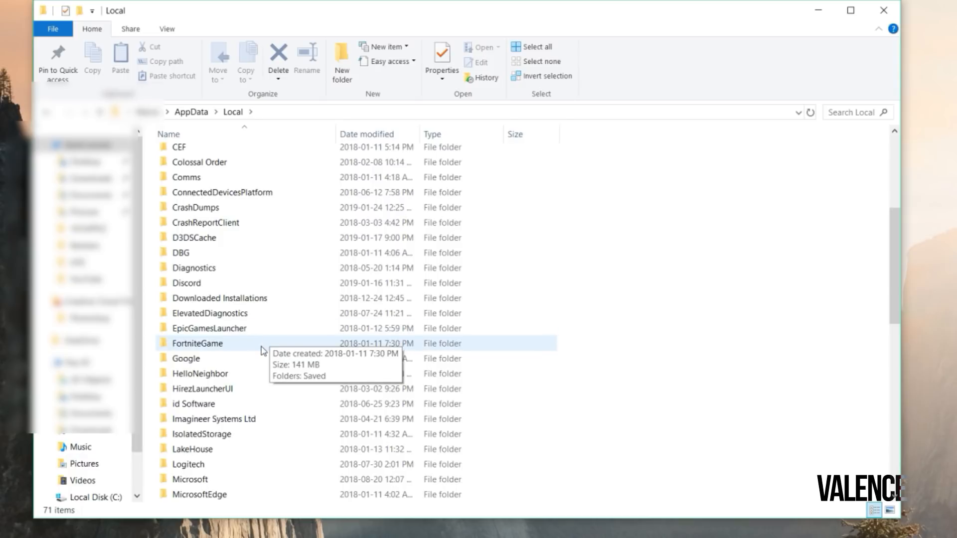
double_click(197, 343)
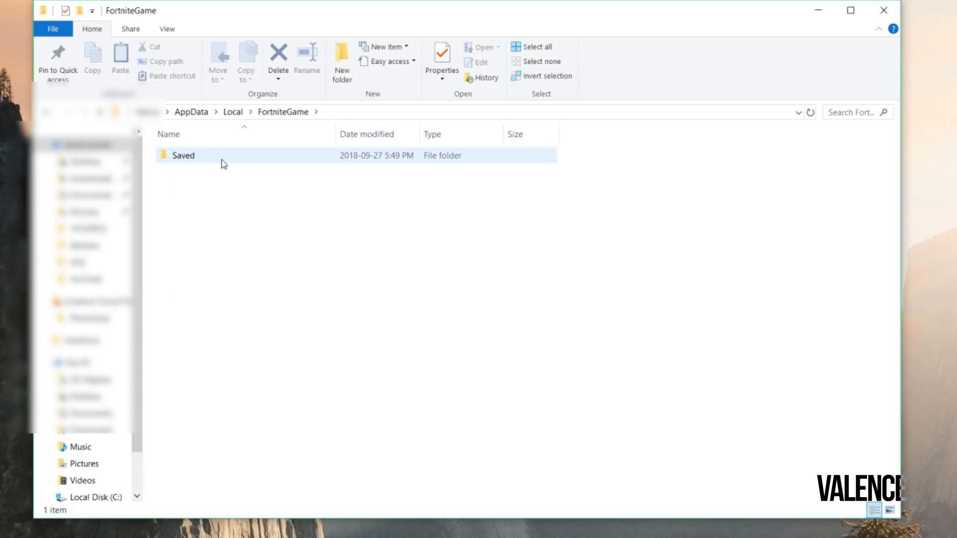
- Go through Saved and Config into WindowsClient where GameUserSettings is listed
double_click(183, 154)
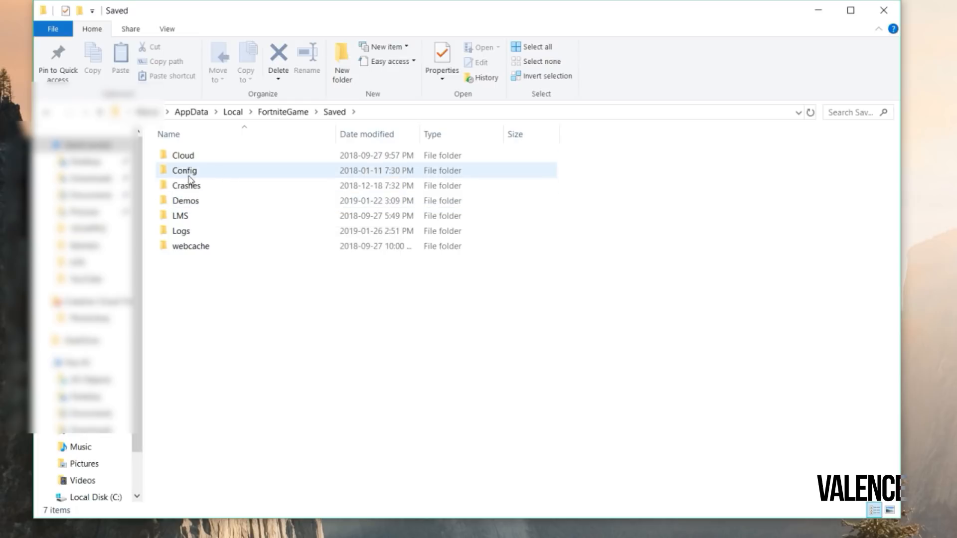
double_click(184, 171)
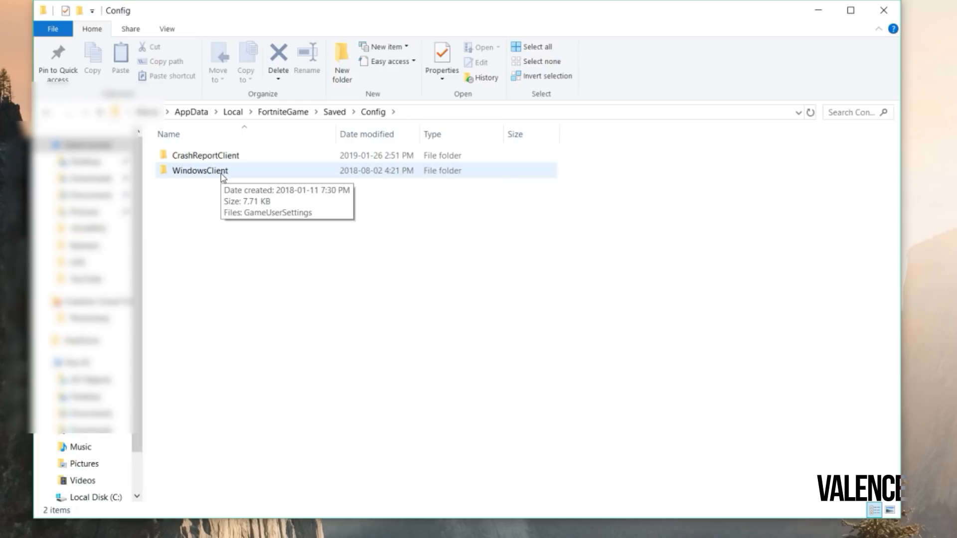
double_click(199, 170)
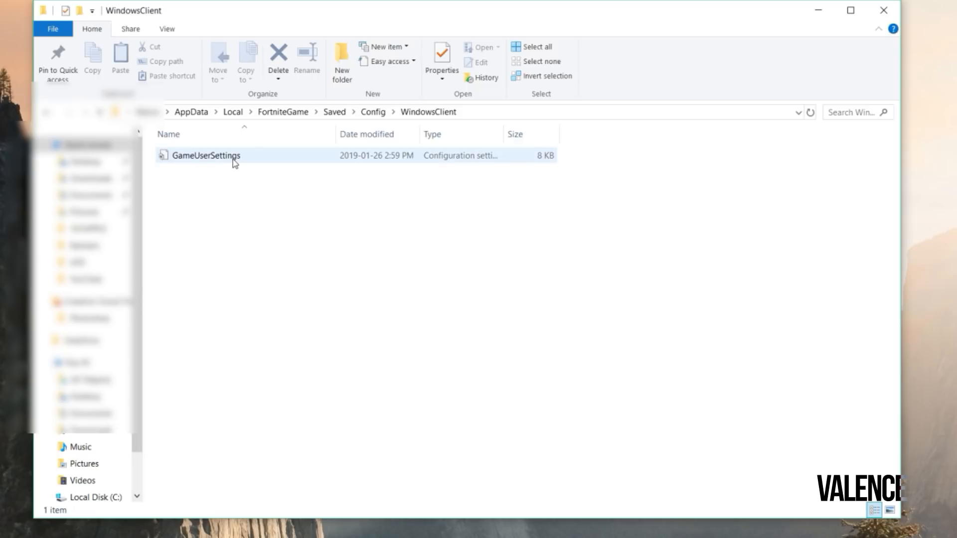
mouse_move(221, 164)
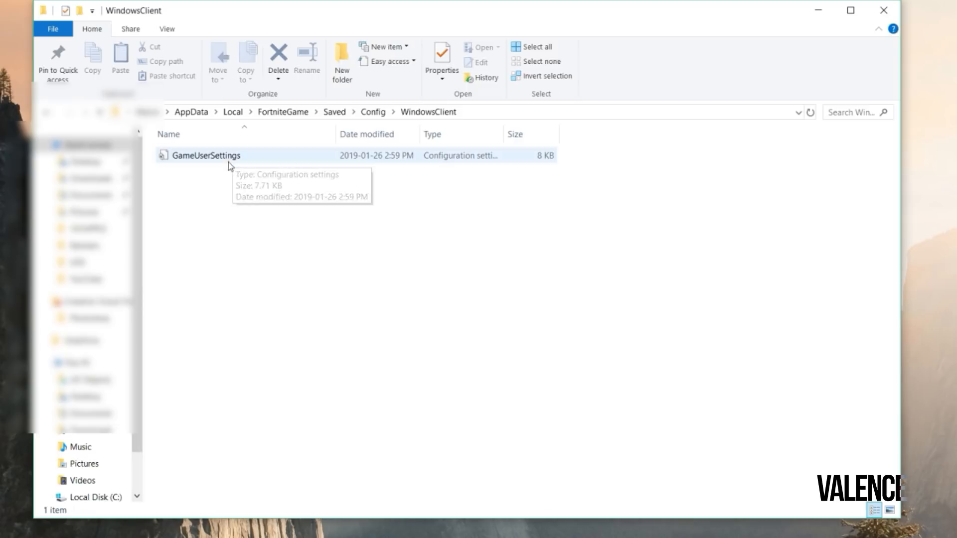
- Copy GameUserSettings and paste a copy onto the desktop
right_click(206, 155)
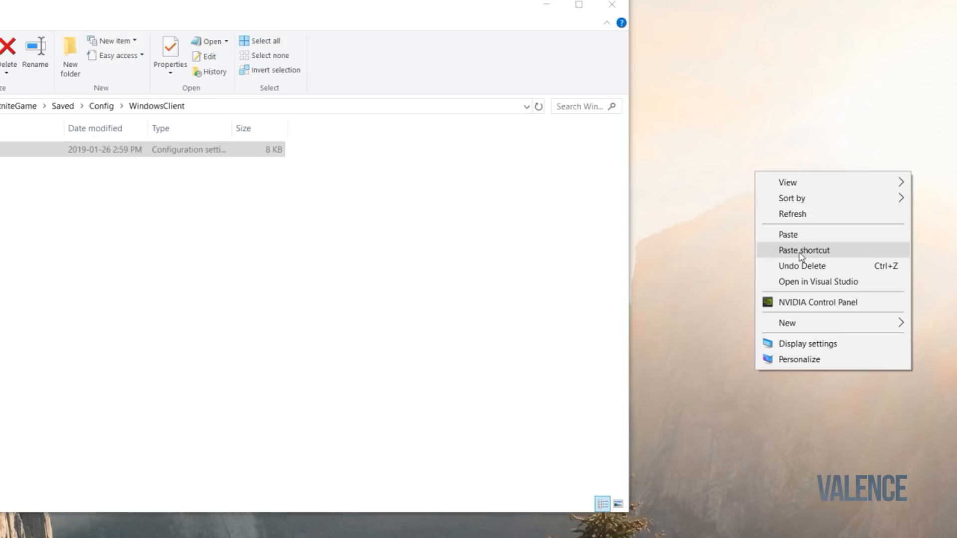
click(801, 251)
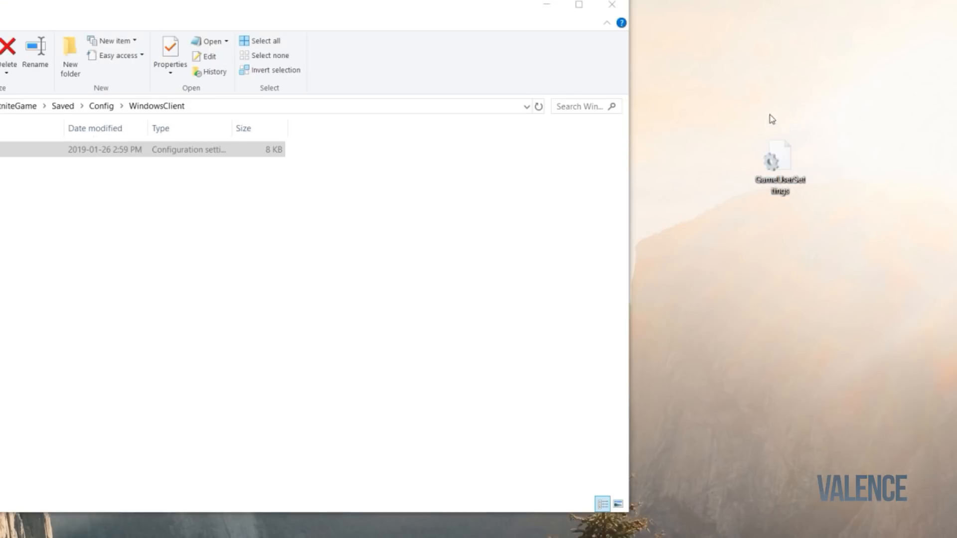
click(780, 159)
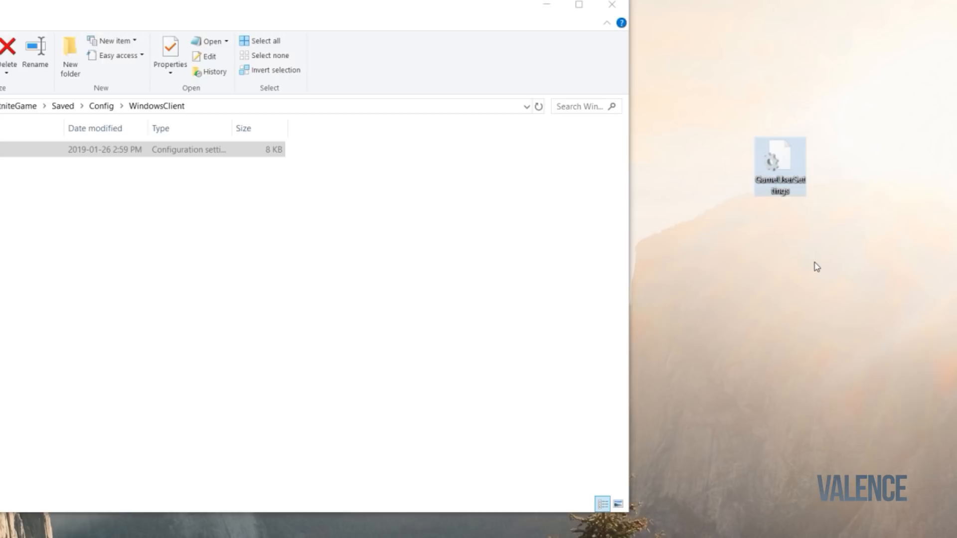
click(77, 150)
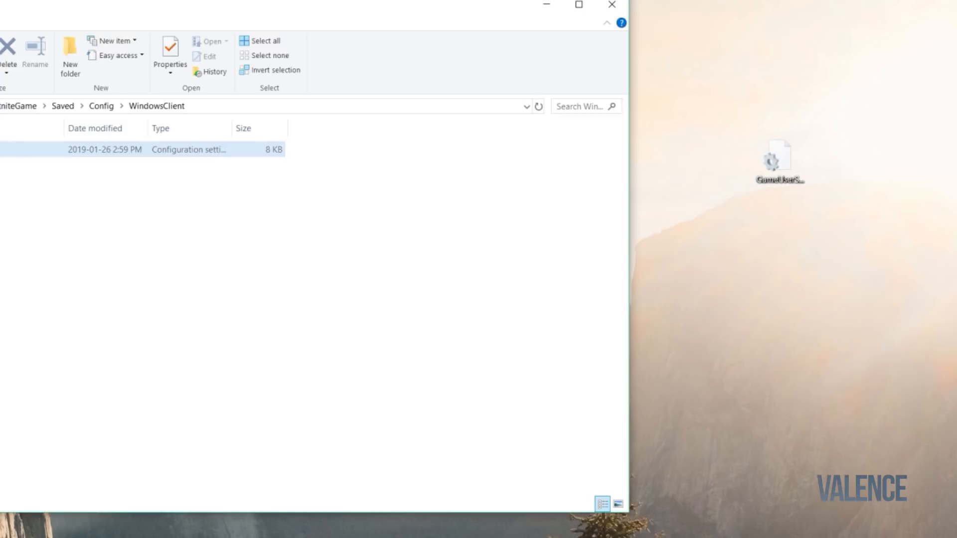
click(481, 269)
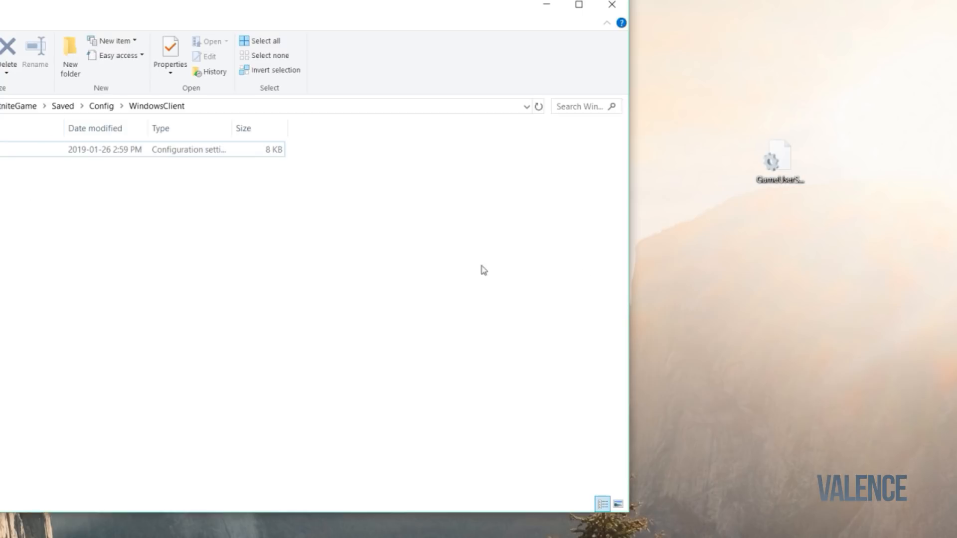
- Edit the desktop GameUserSettings in Notepad, changing bShowGrass=True to False
click(780, 158)
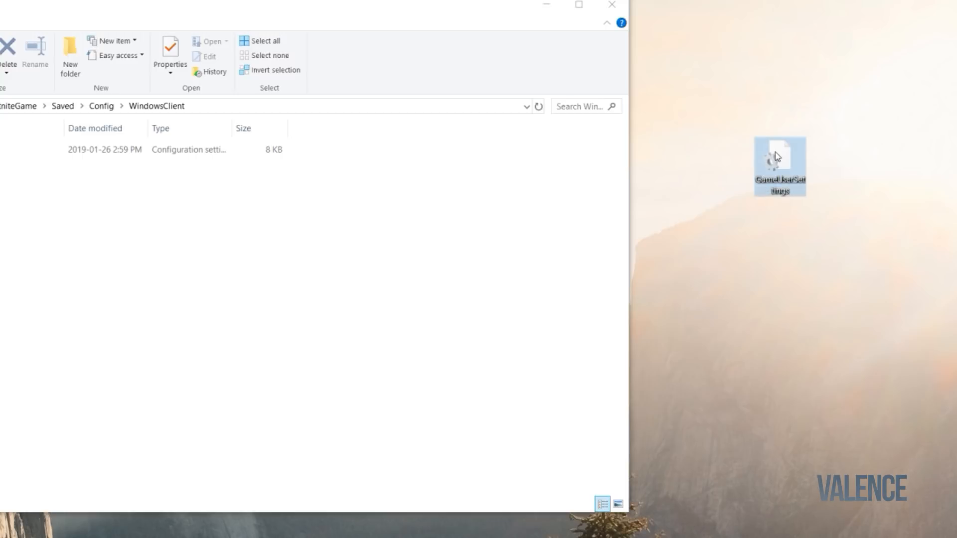
double_click(780, 155)
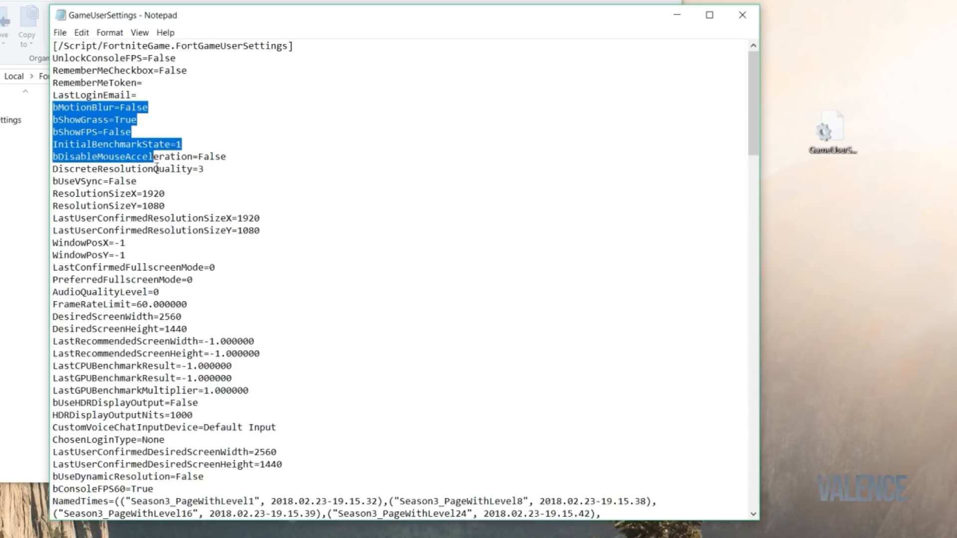
click(107, 94)
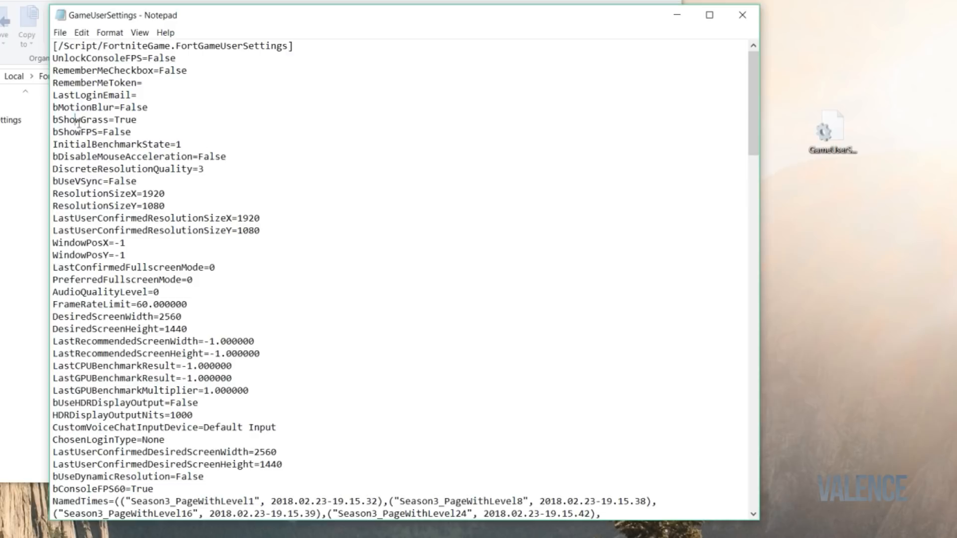
double_click(124, 120)
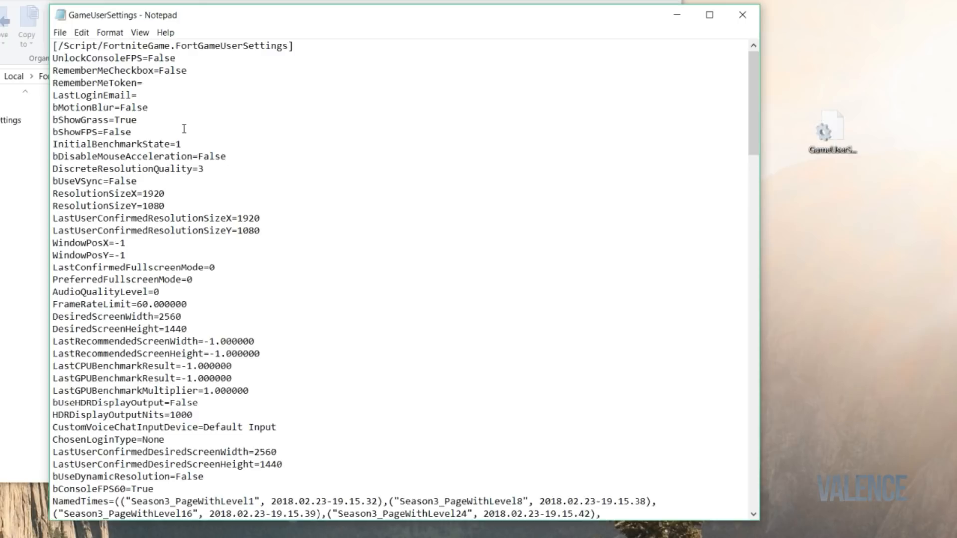
key(Backspace)
text(Fal)
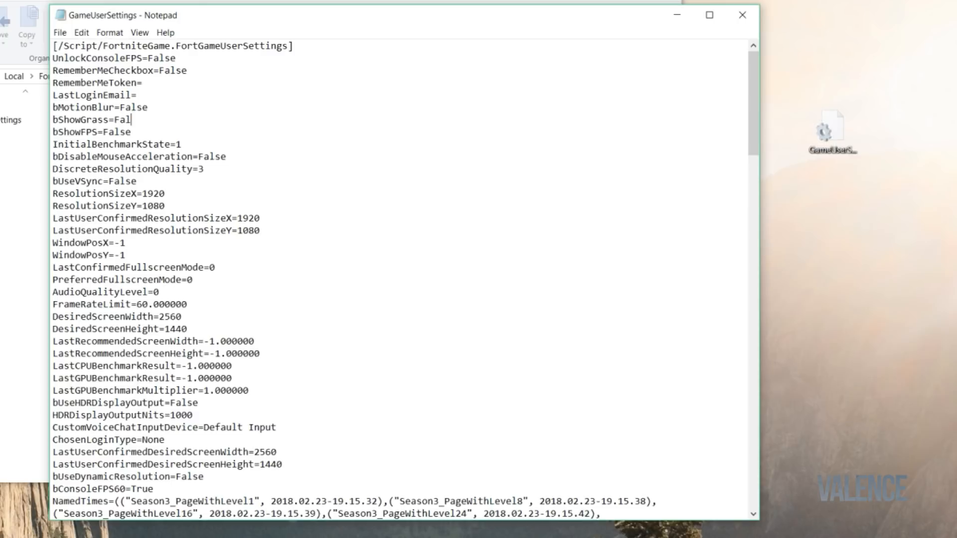
text(se)
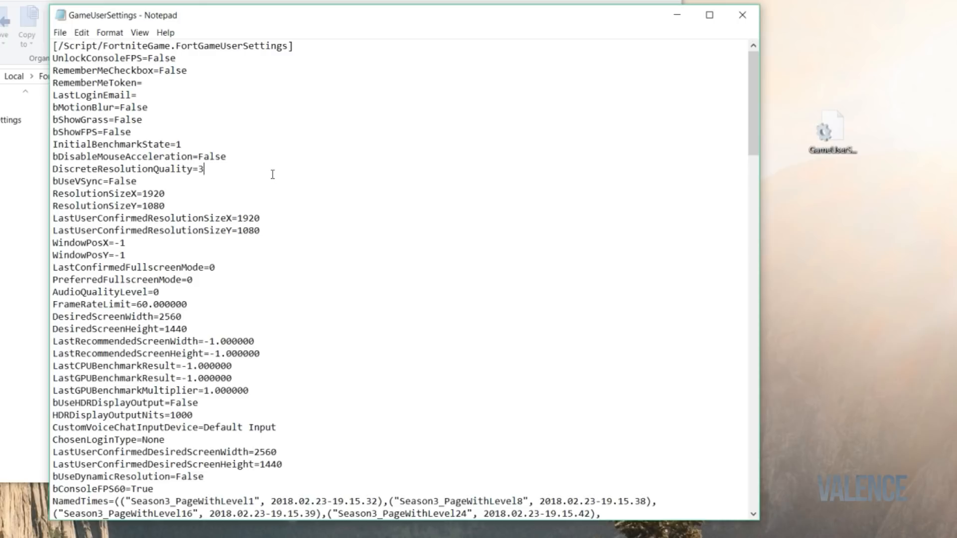
- Change DiscreteResolutionQuality from 3 to 0 and review the resolution lines
text(0)
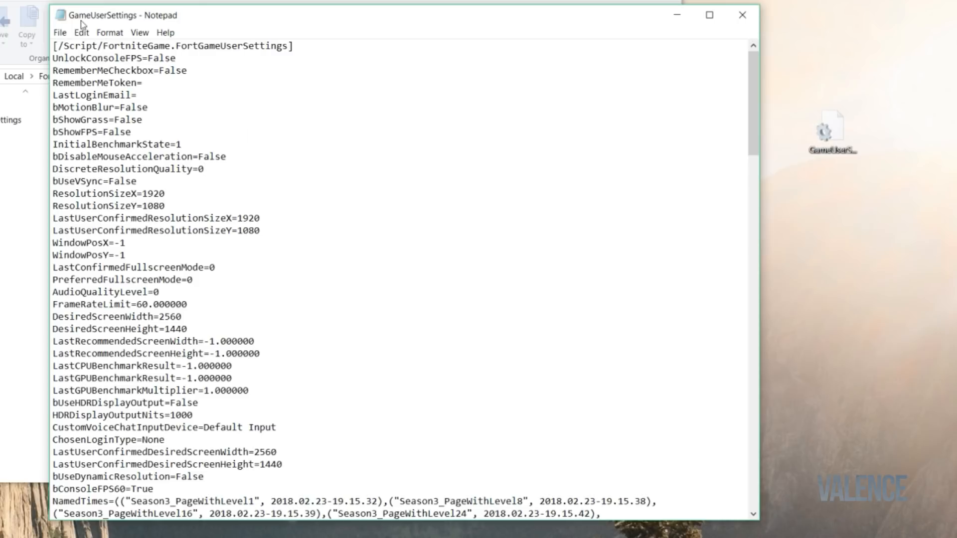
drag(66, 194, 163, 194)
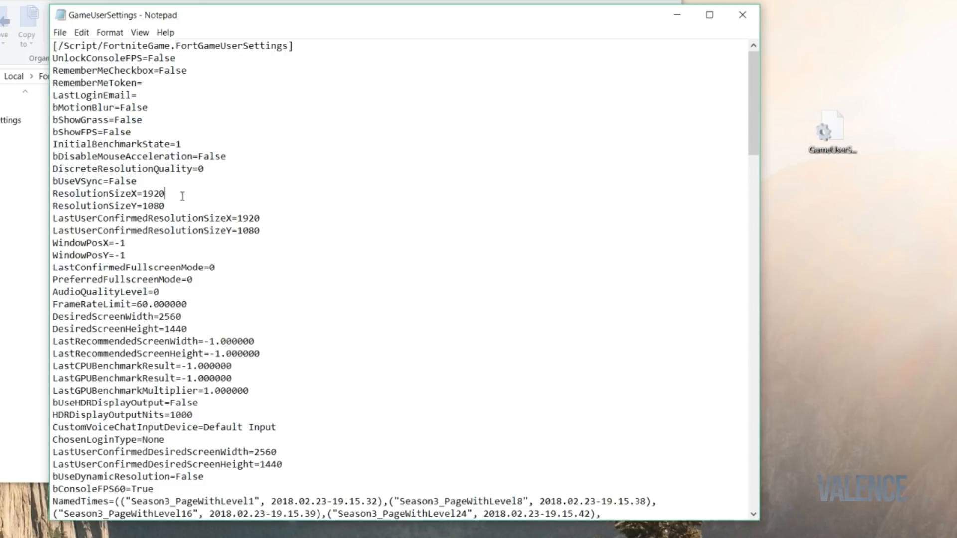
mouse_move(191, 201)
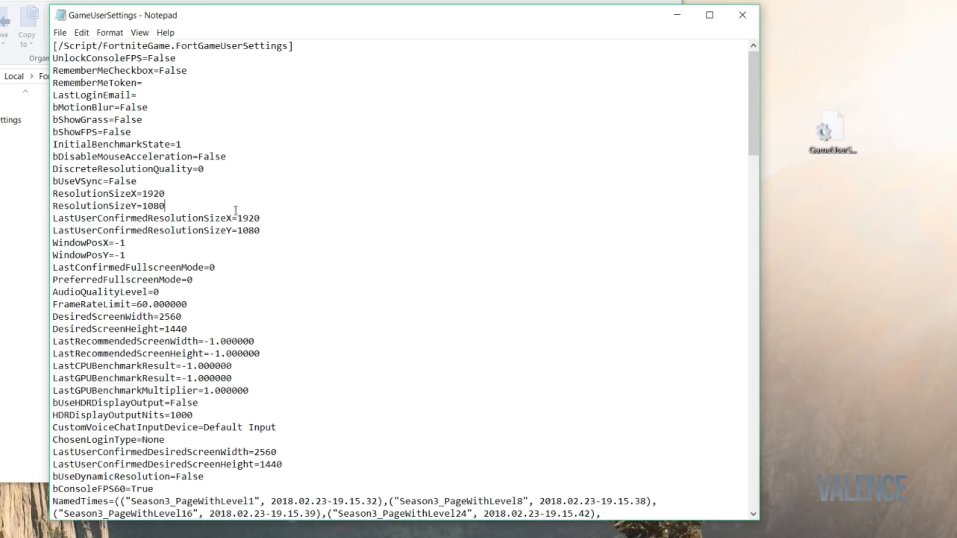
drag(234, 219, 126, 242)
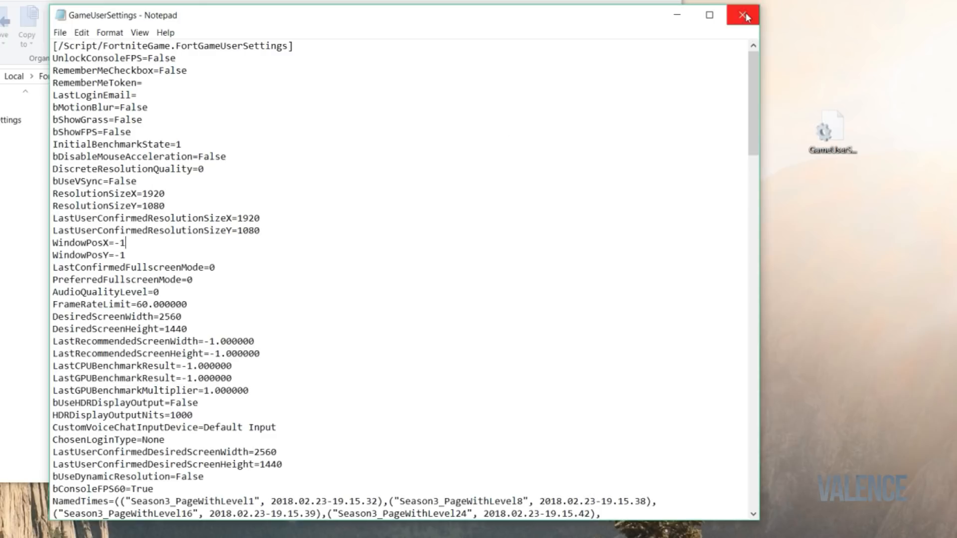
- Close the edited settings file in Notepad
click(742, 15)
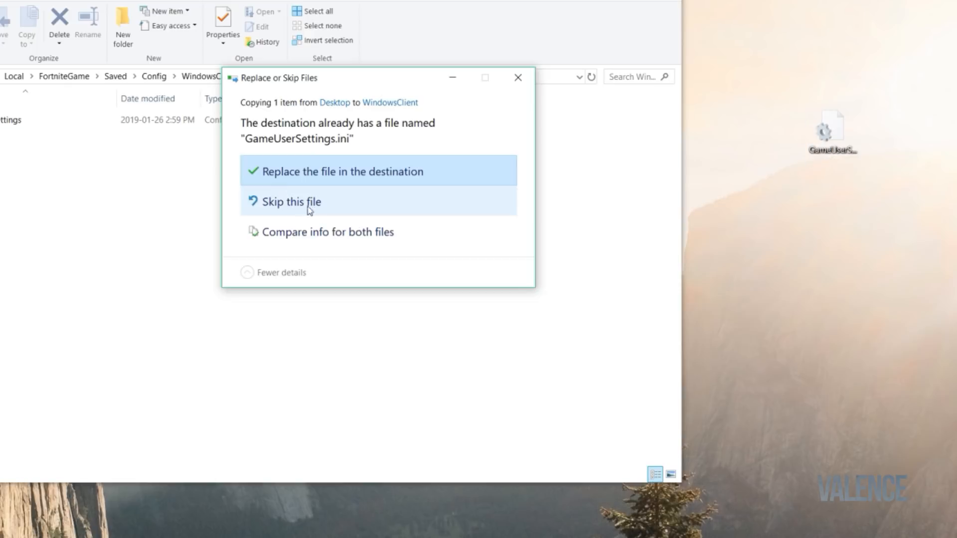
mouse_move(464, 179)
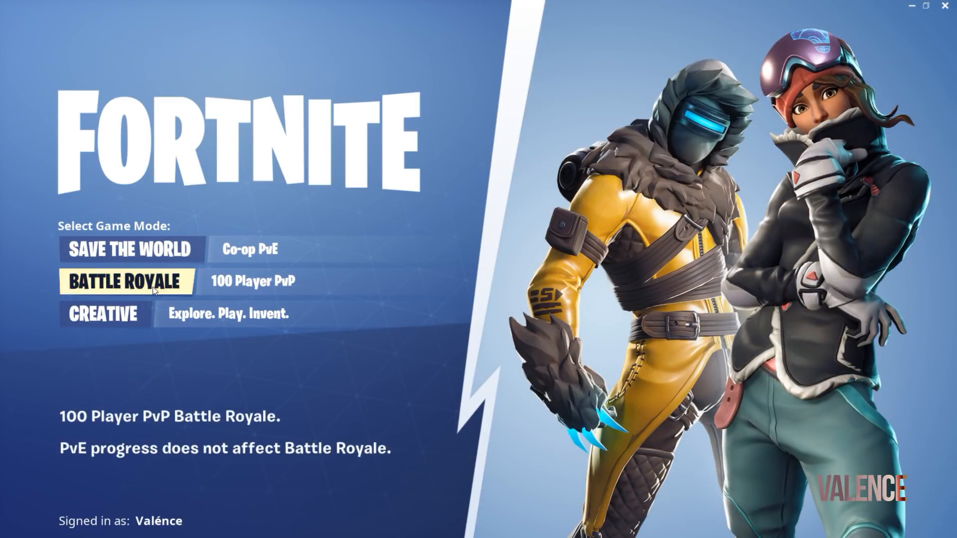
- Set colour blind mode to Deuteranope in accessibility settings, then request to quit Fortnite
click(128, 281)
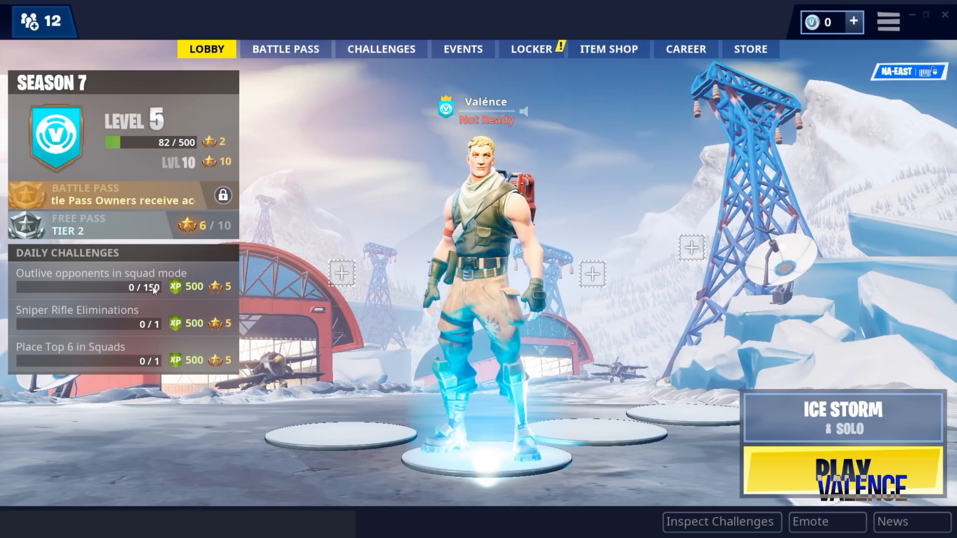
mouse_move(864, 83)
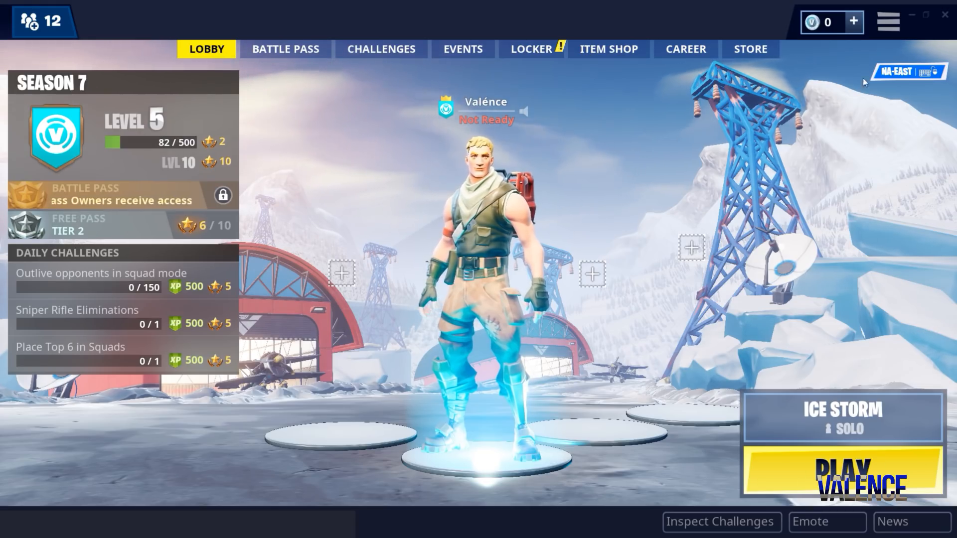
click(887, 20)
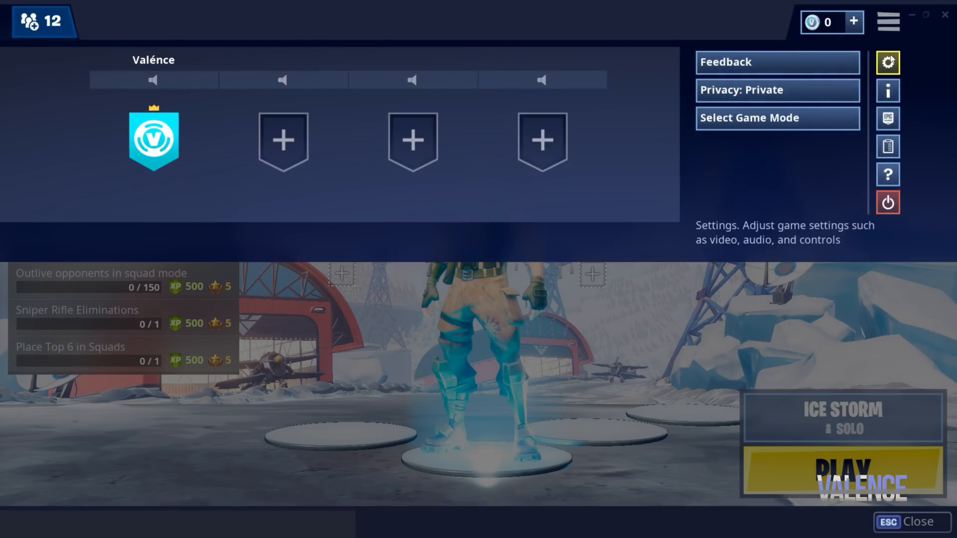
click(890, 62)
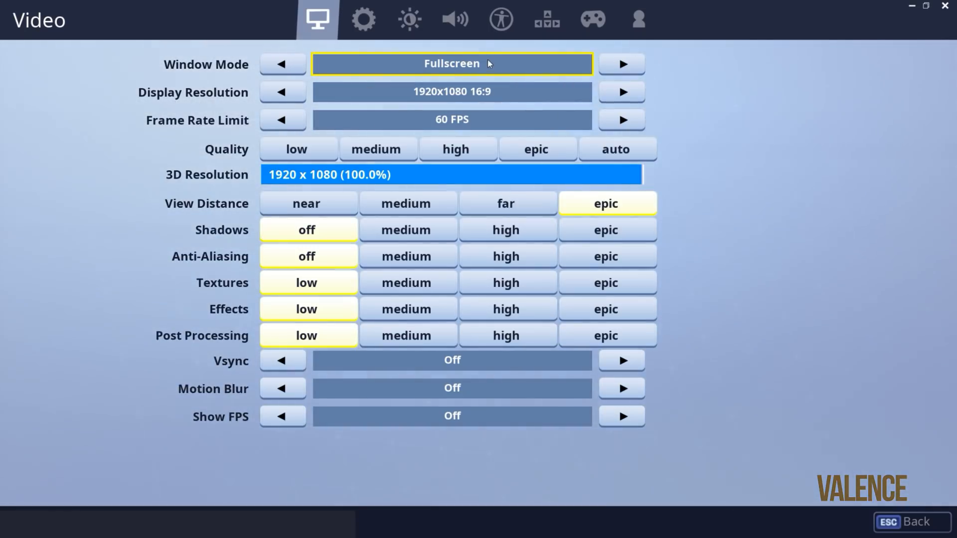
click(501, 18)
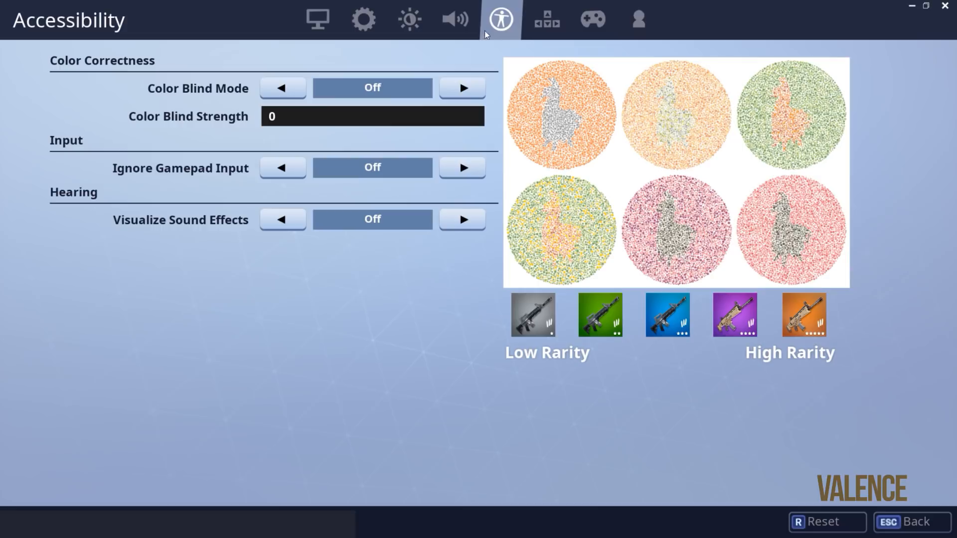
click(463, 87)
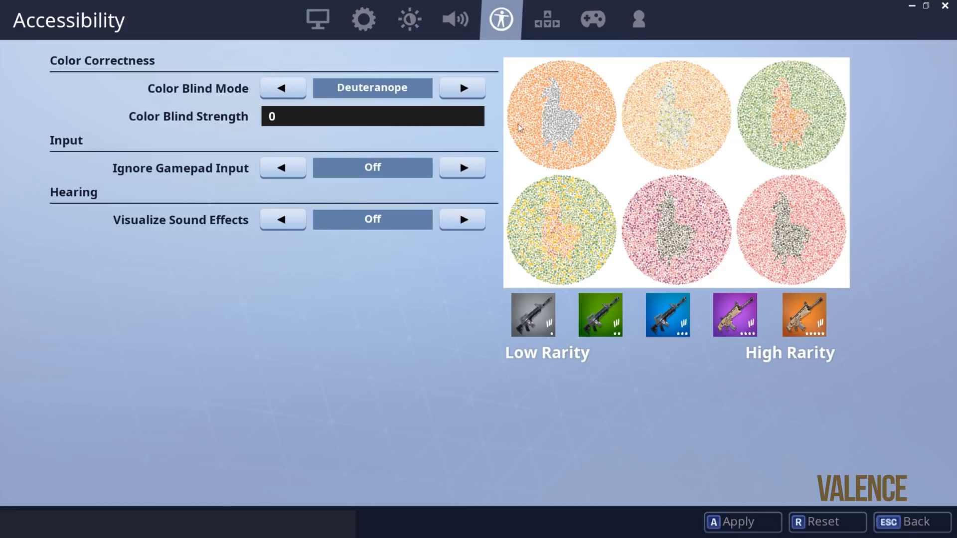
mouse_move(260, 19)
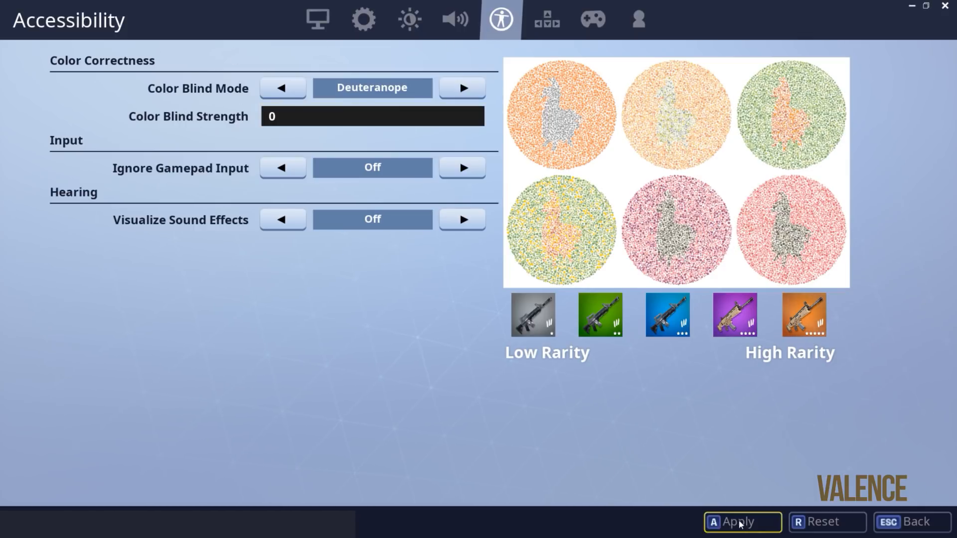
click(944, 5)
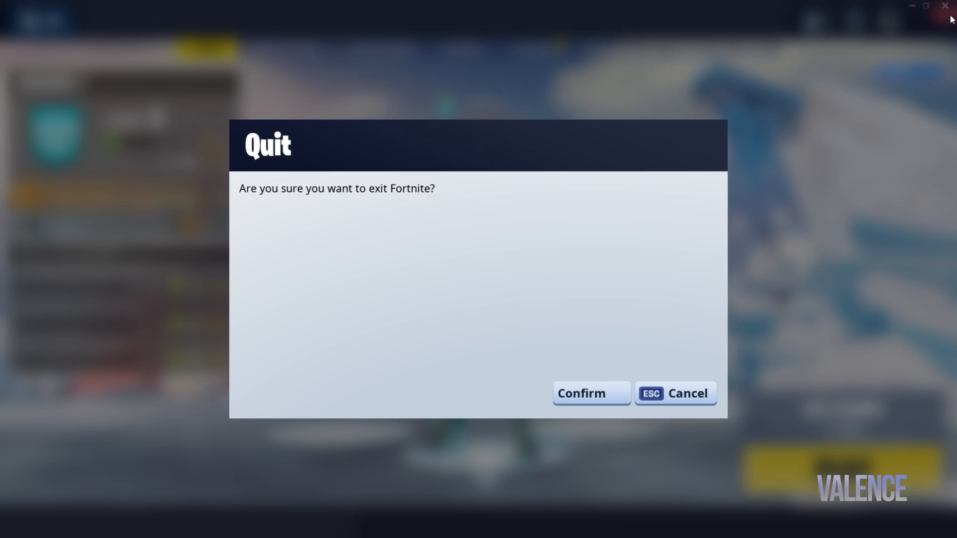
- Exit Fortnite and switch Game bar recording Off in Windows Gaming settings
click(592, 394)
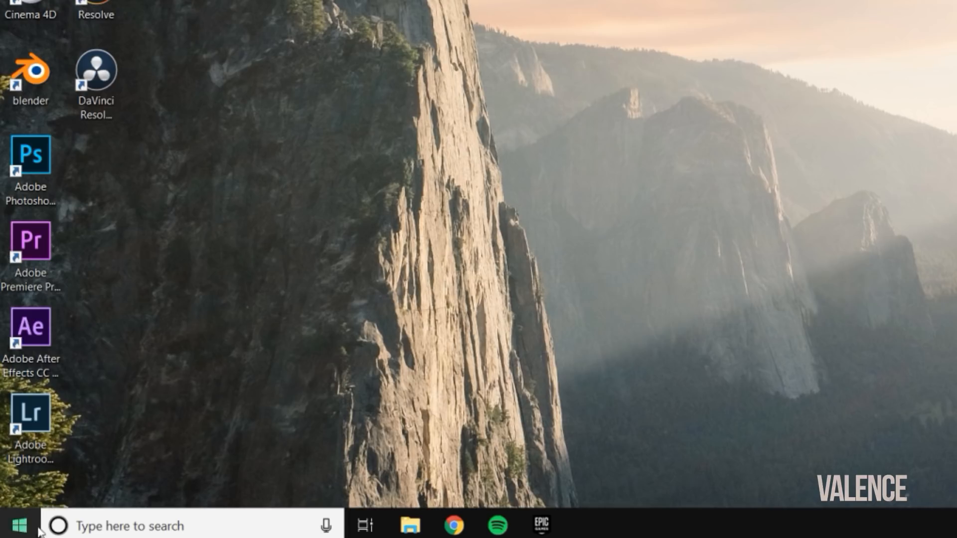
click(19, 523)
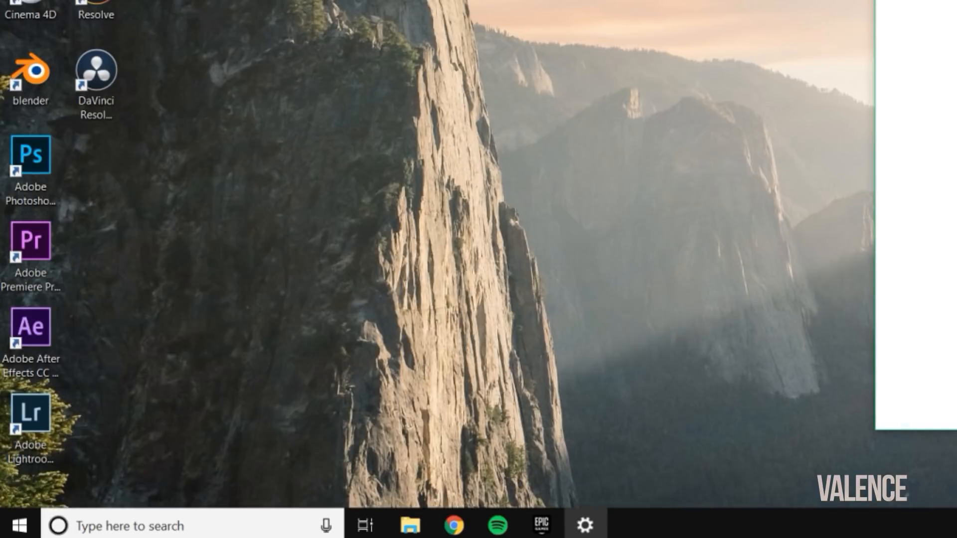
click(587, 526)
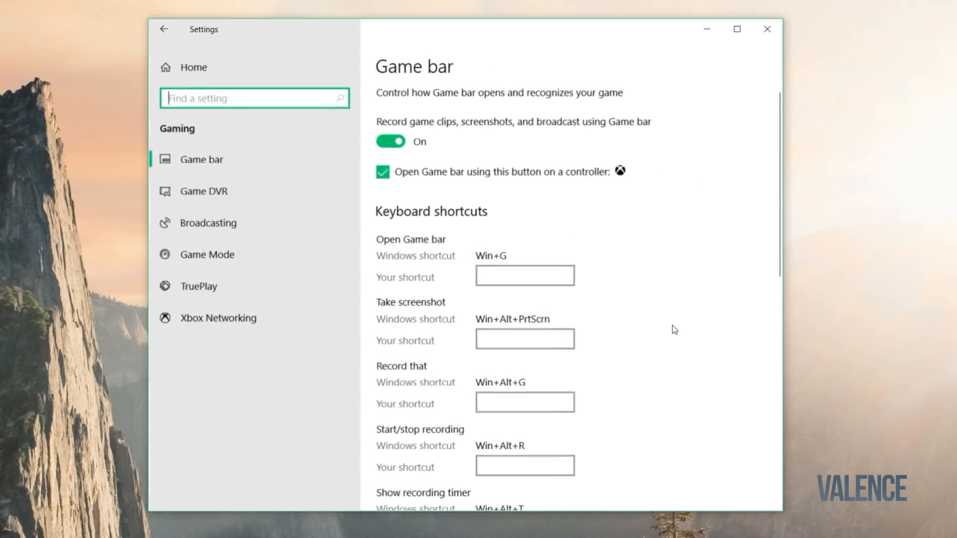
mouse_move(421, 132)
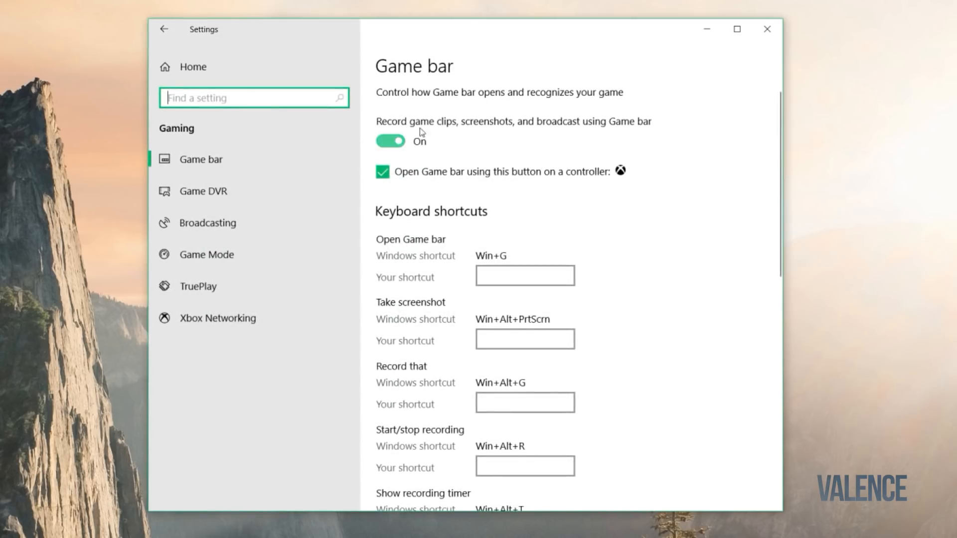
mouse_move(409, 145)
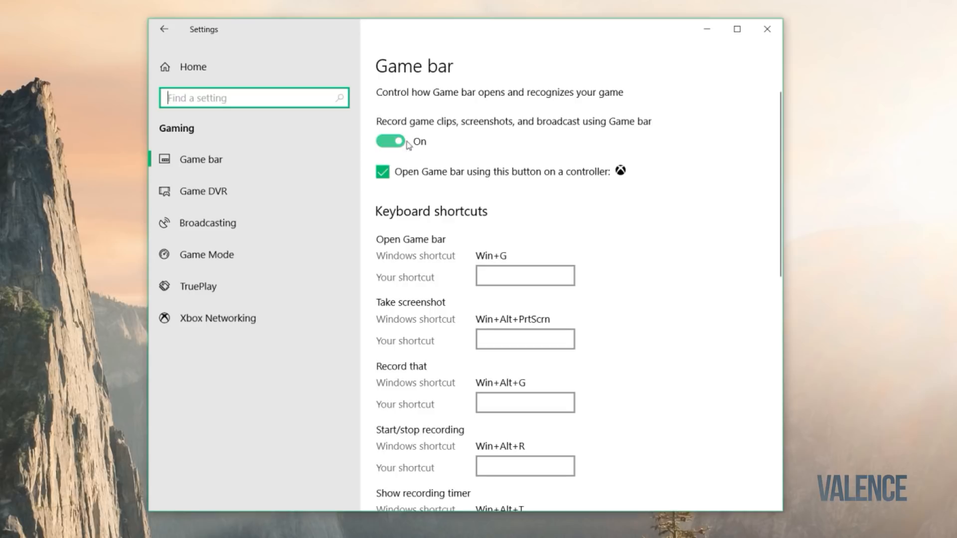
click(389, 141)
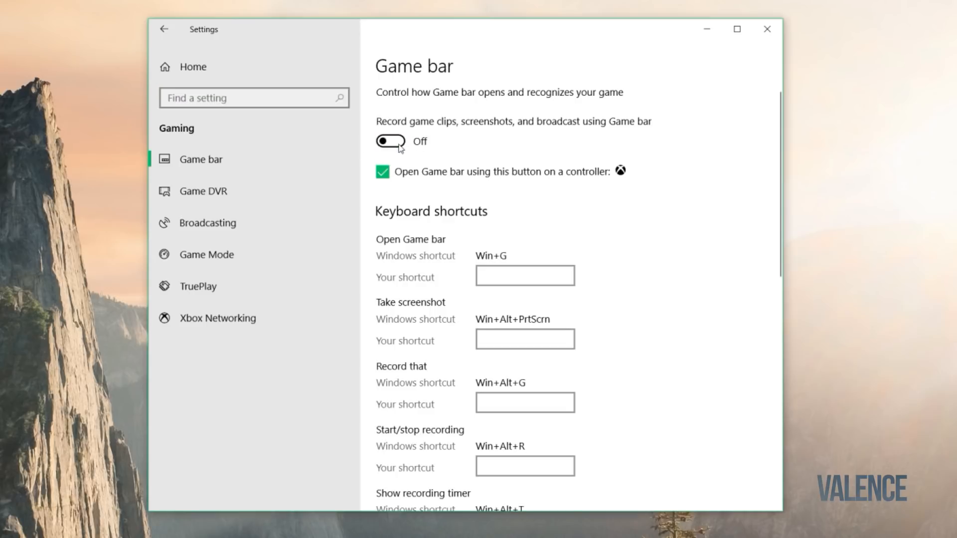
- Look through Game DVR and Broadcasting options, then return to the Settings home page
click(203, 190)
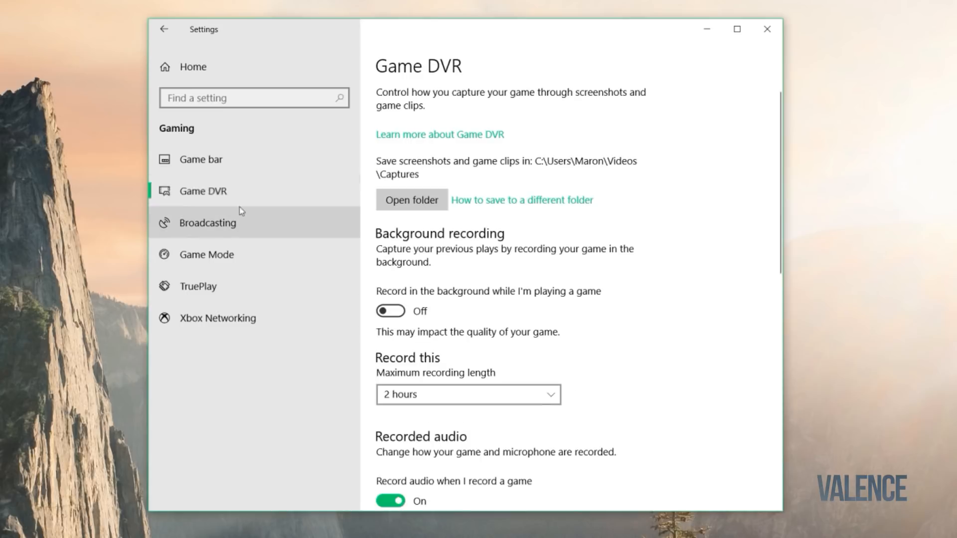
scroll(down, 3)
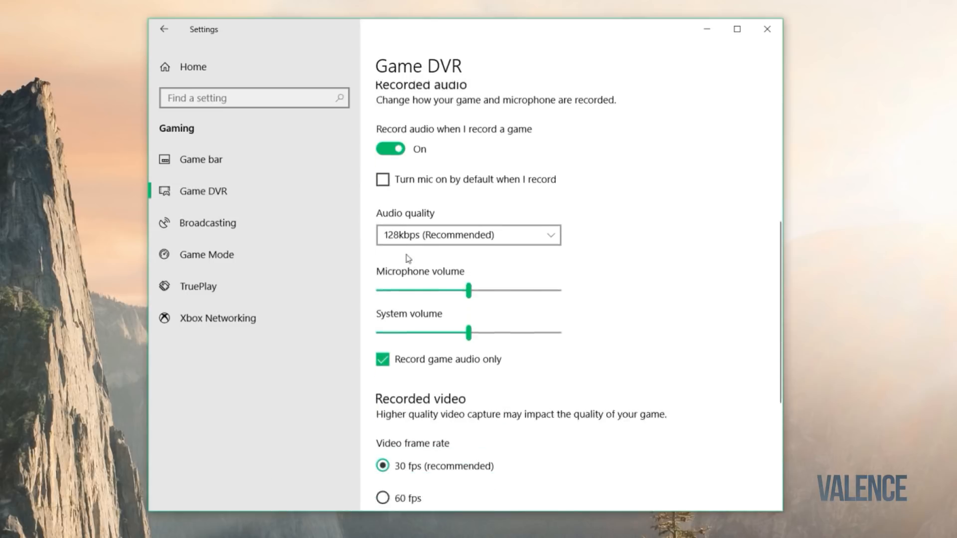
scroll(down, 3)
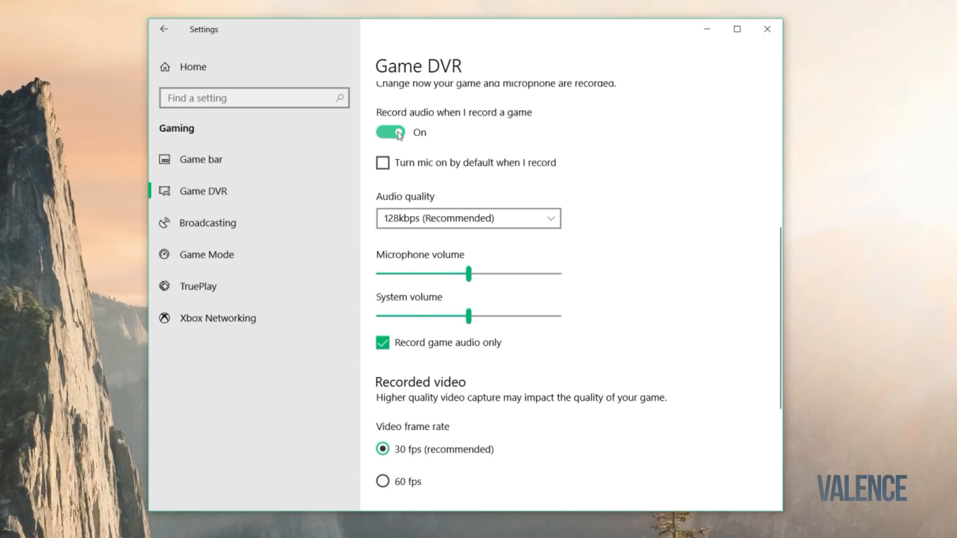
click(207, 222)
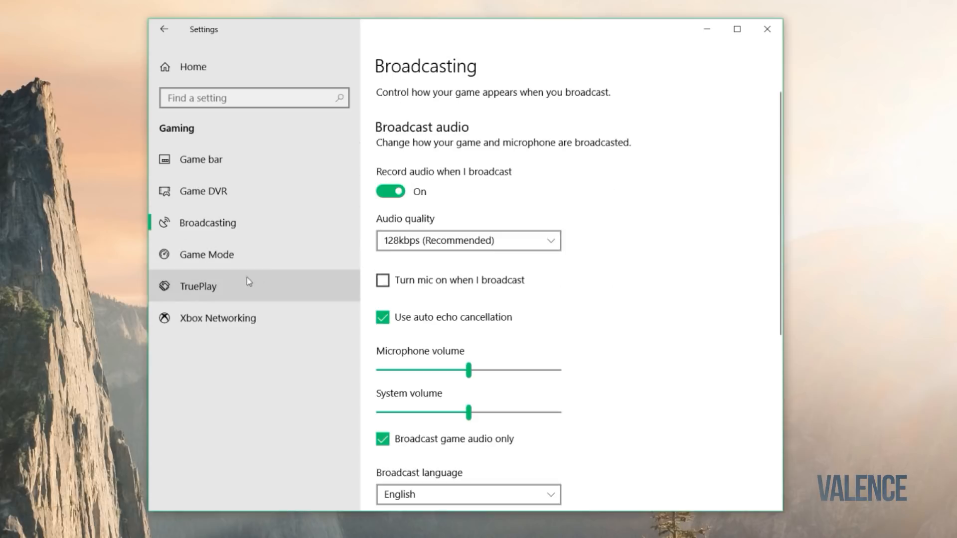
click(390, 192)
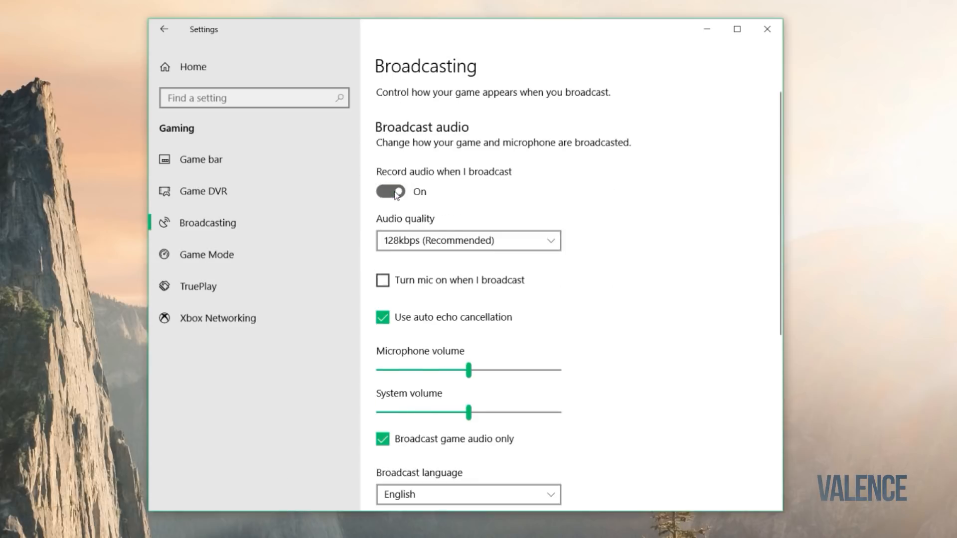
click(165, 29)
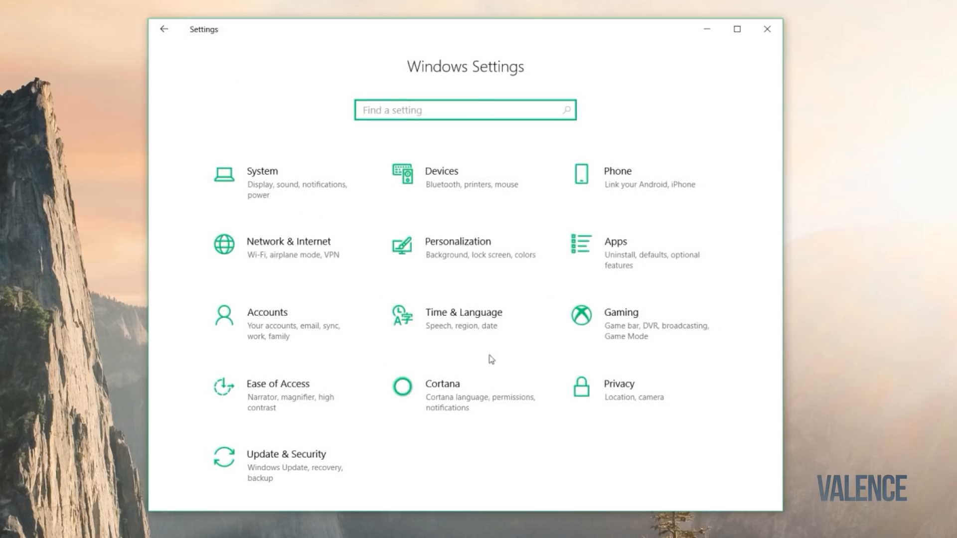
mouse_move(765, 31)
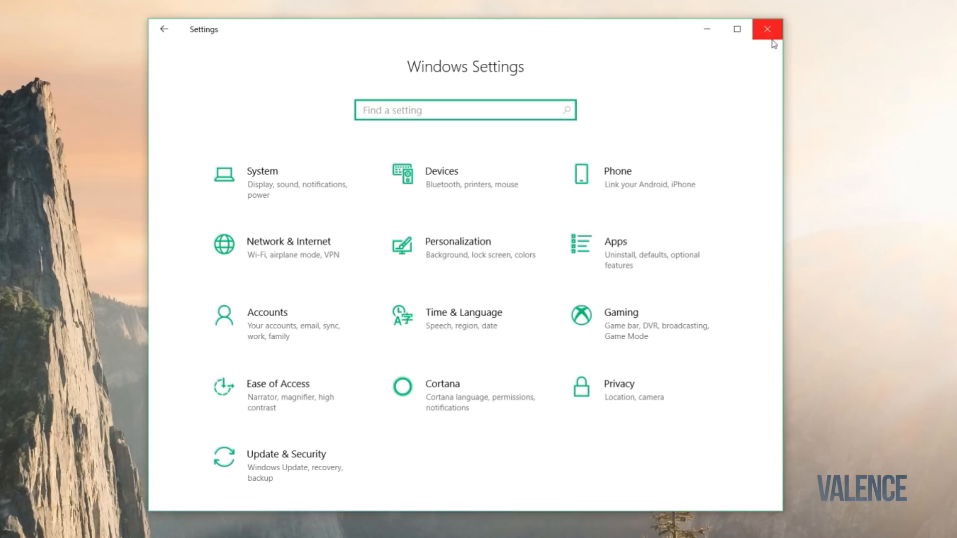
- Close Windows Settings and reach This PC's Properties (system info) from File Explorer
click(765, 29)
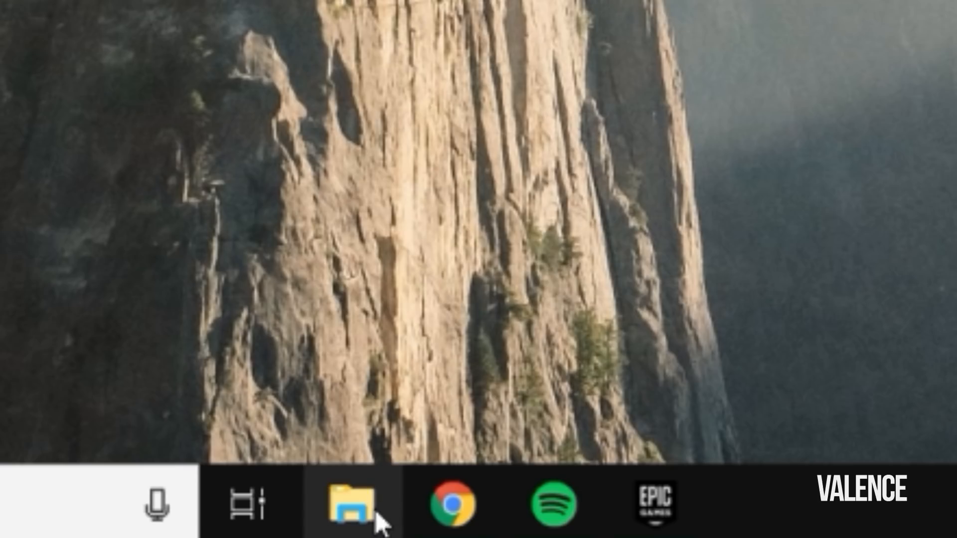
click(353, 509)
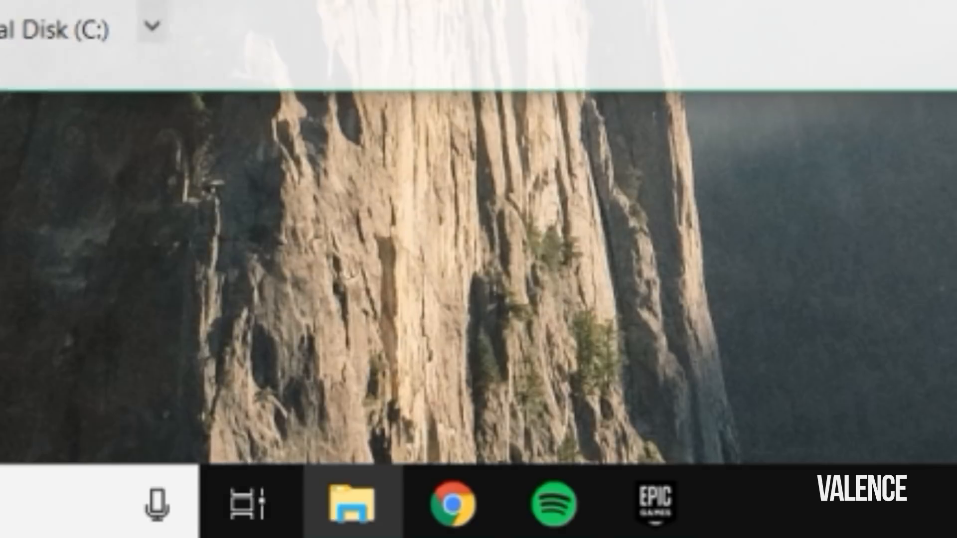
right_click(231, 13)
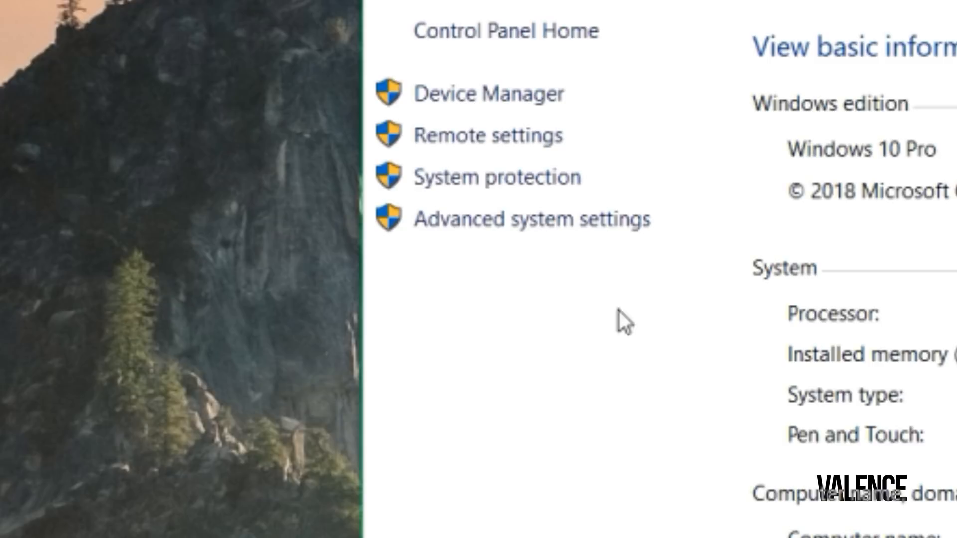
mouse_move(532, 235)
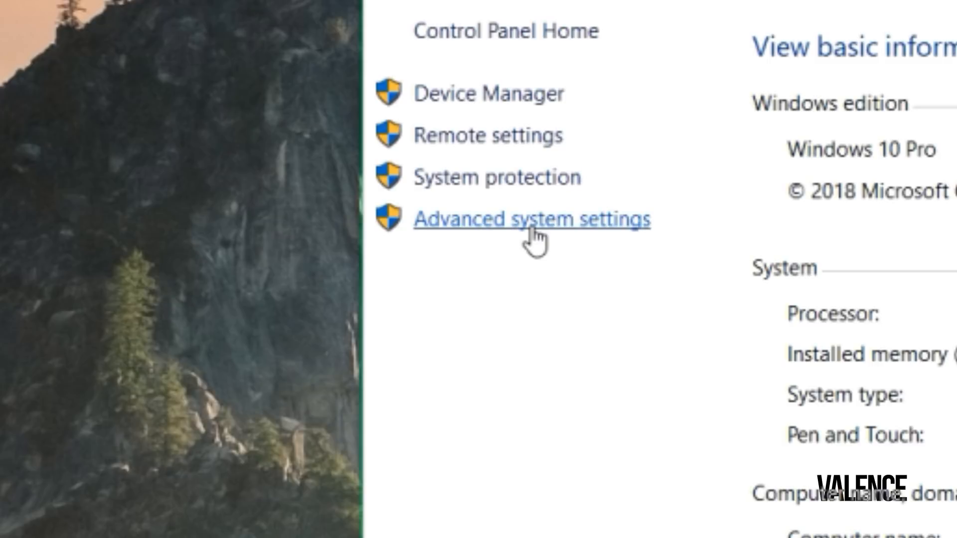
- Set Windows visual effects to 'Adjust for best performance' in Performance Options
click(529, 217)
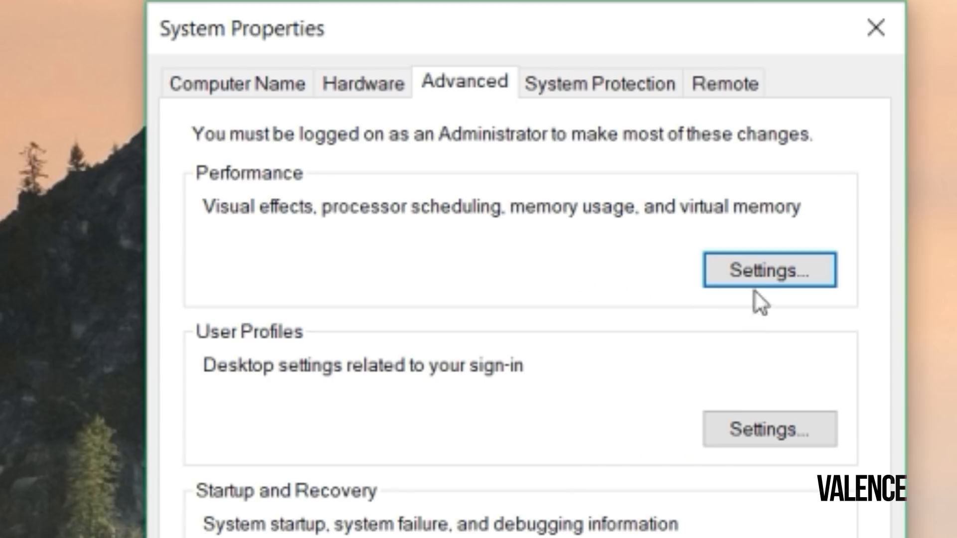
click(769, 271)
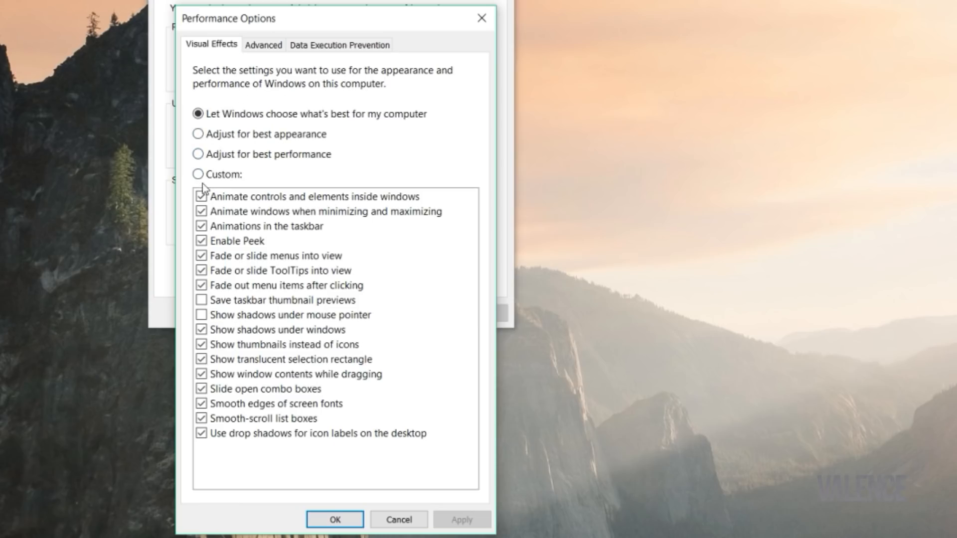
click(197, 174)
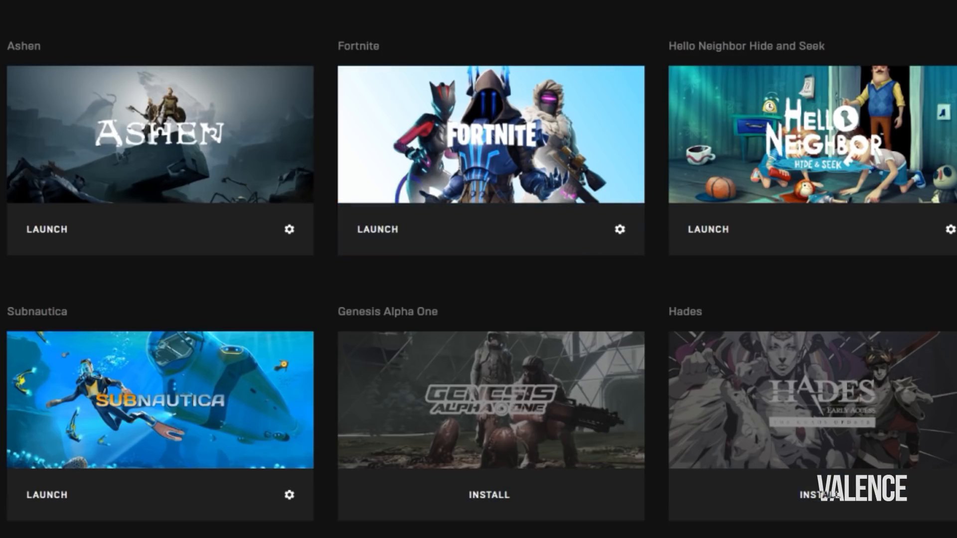
- Launch Fortnite from the Epic Games library
click(377, 230)
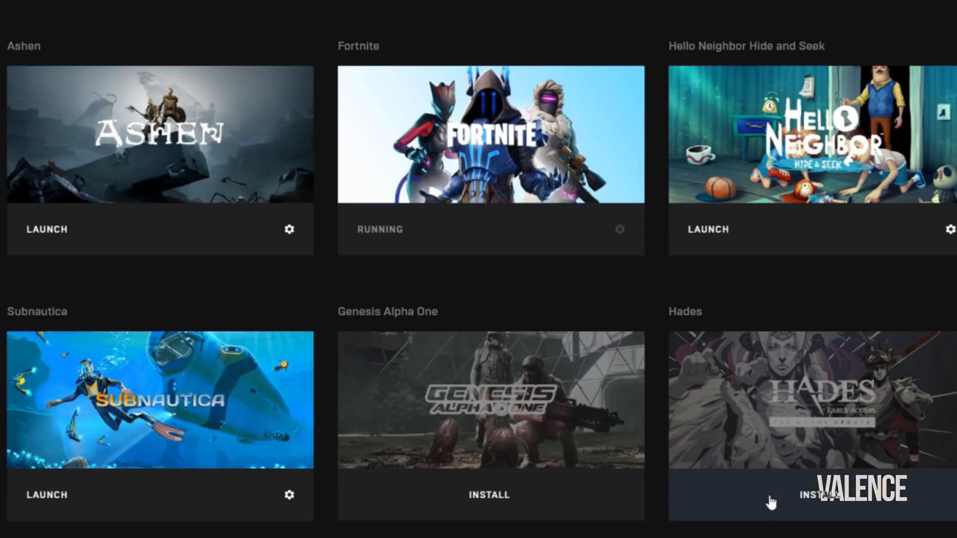
mouse_move(797, 482)
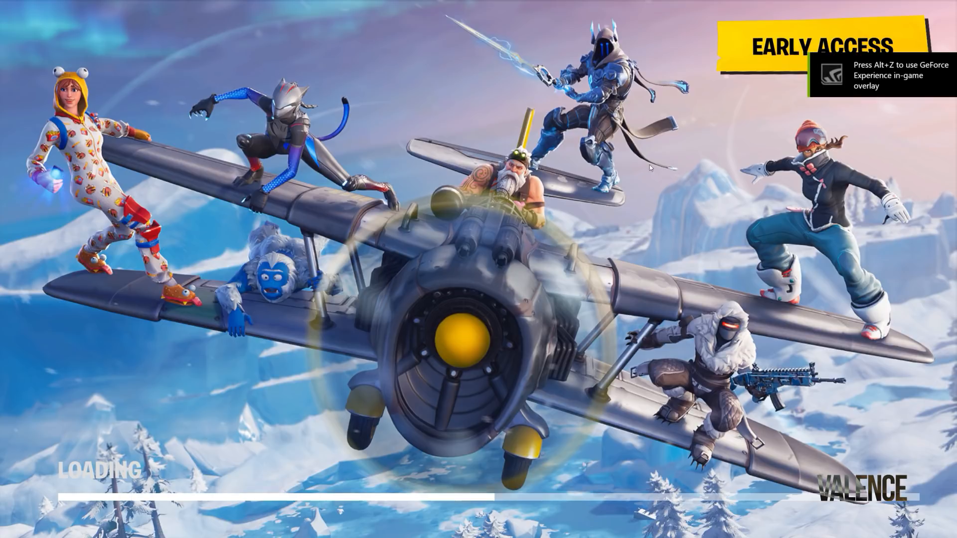
mouse_move(699, 169)
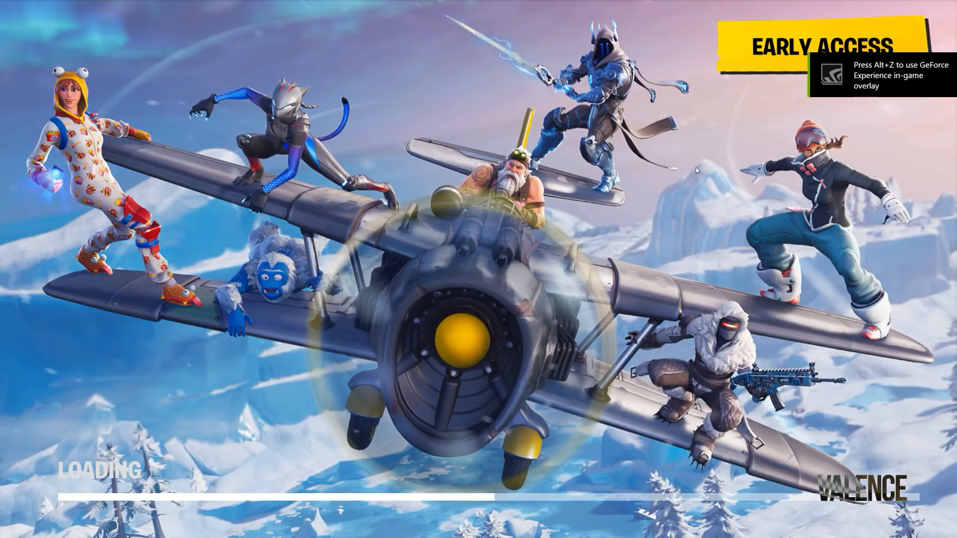
mouse_move(704, 175)
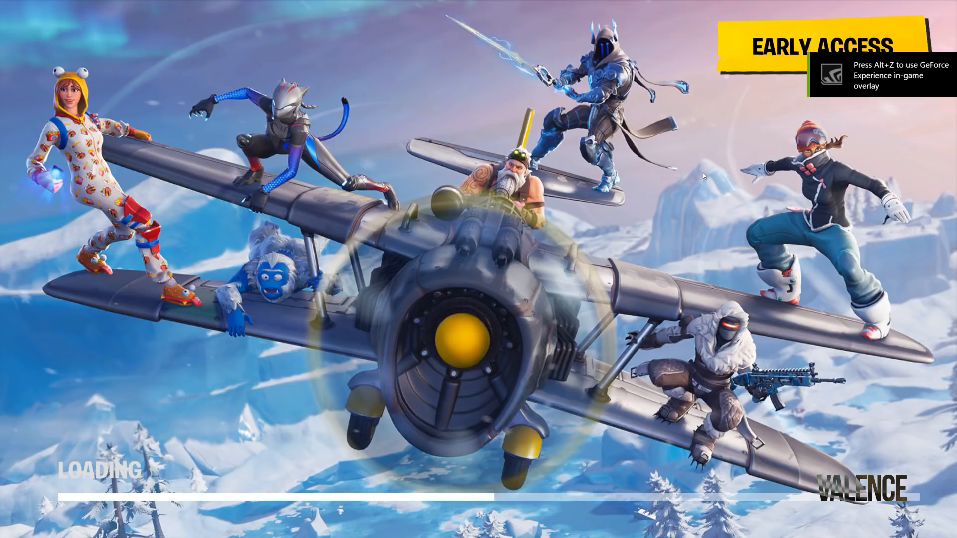
mouse_move(666, 165)
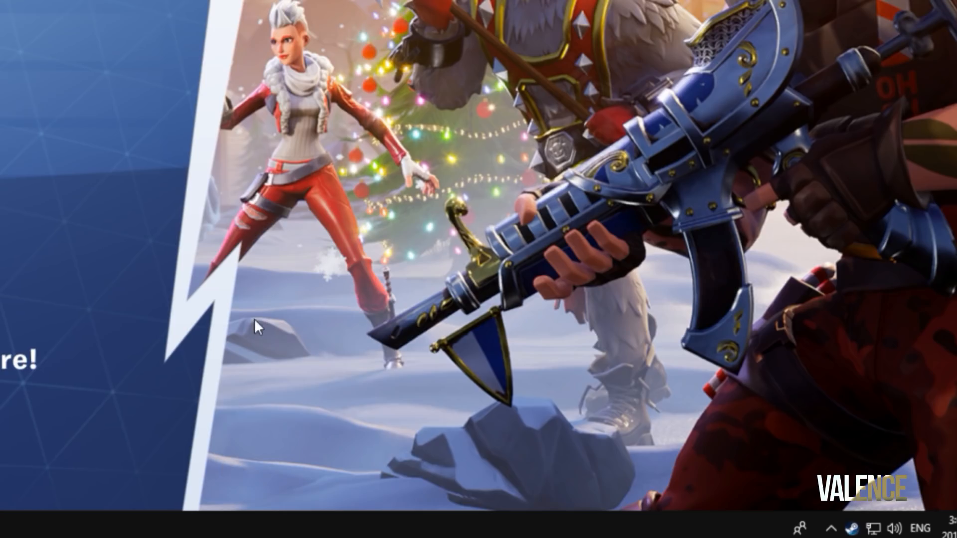
mouse_move(317, 532)
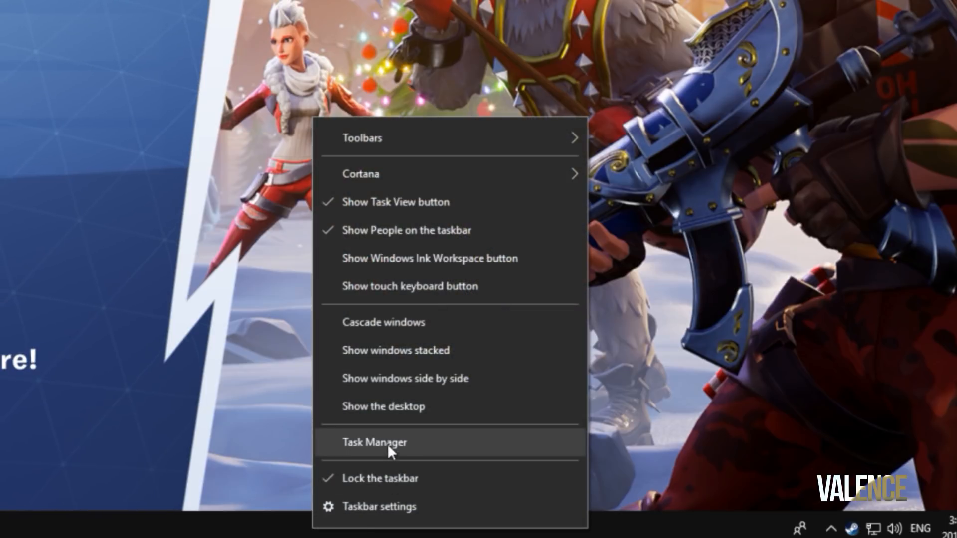
- Give the FortniteClient-Win64 process High priority in Task Manager
click(374, 443)
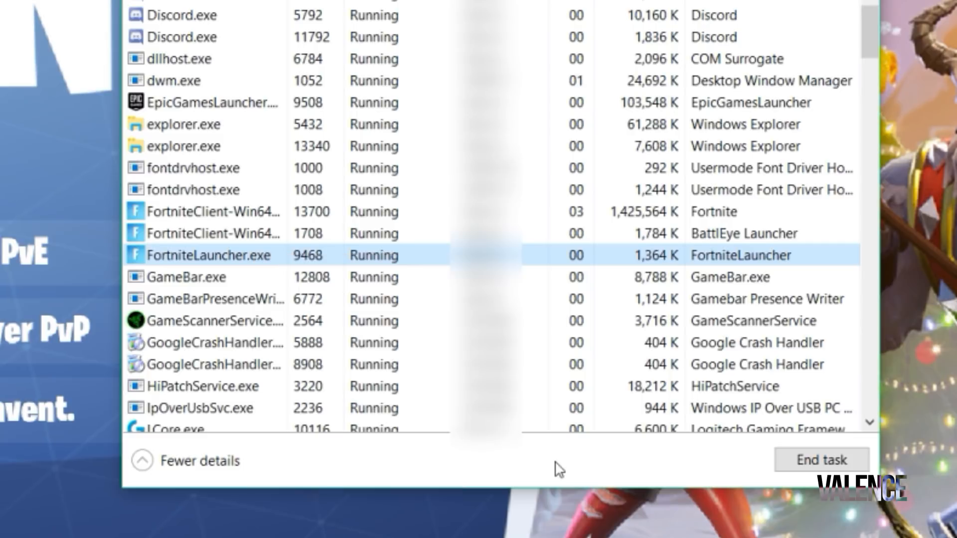
mouse_move(399, 206)
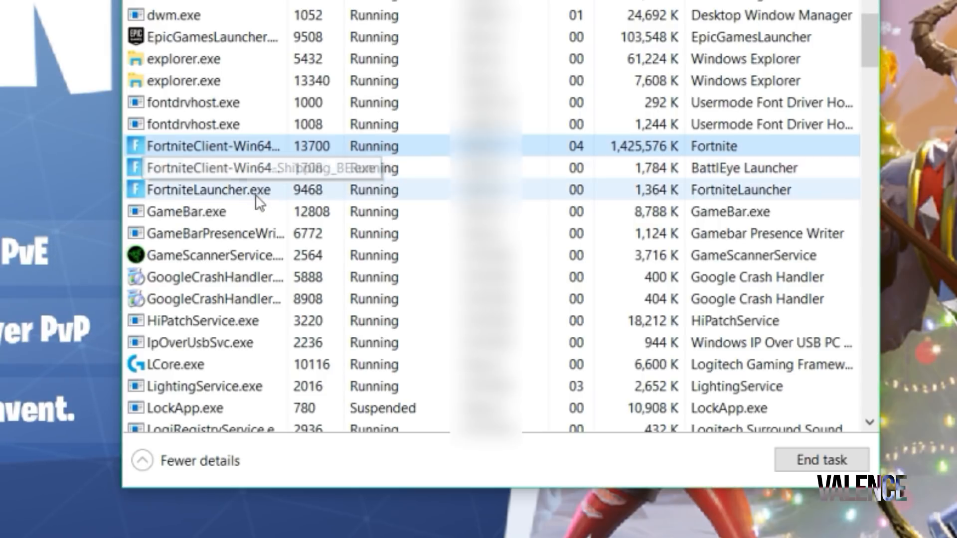
right_click(233, 145)
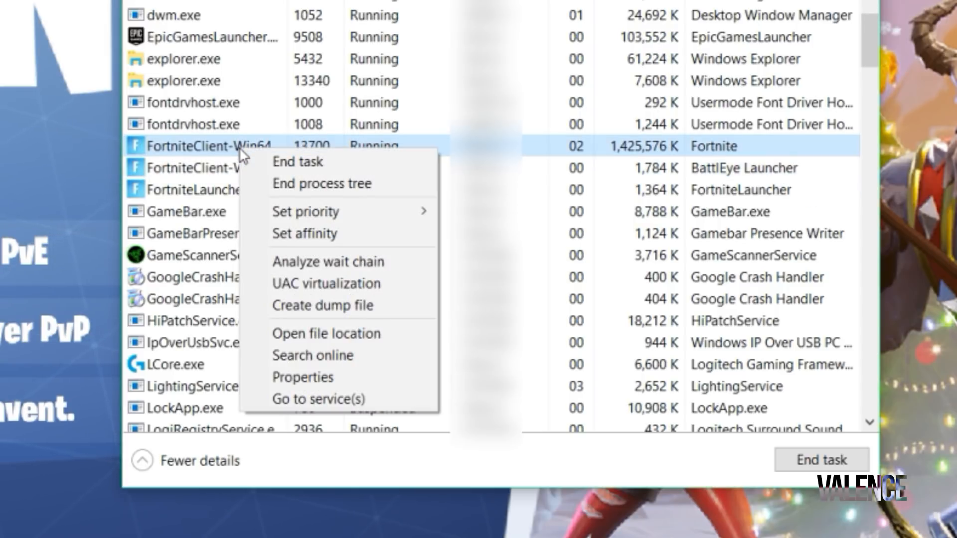
mouse_move(320, 211)
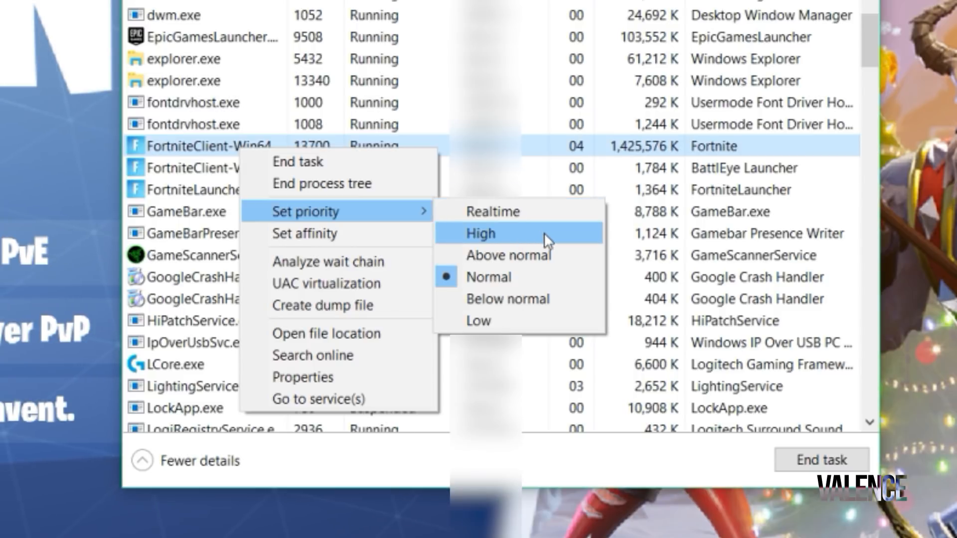
click(494, 233)
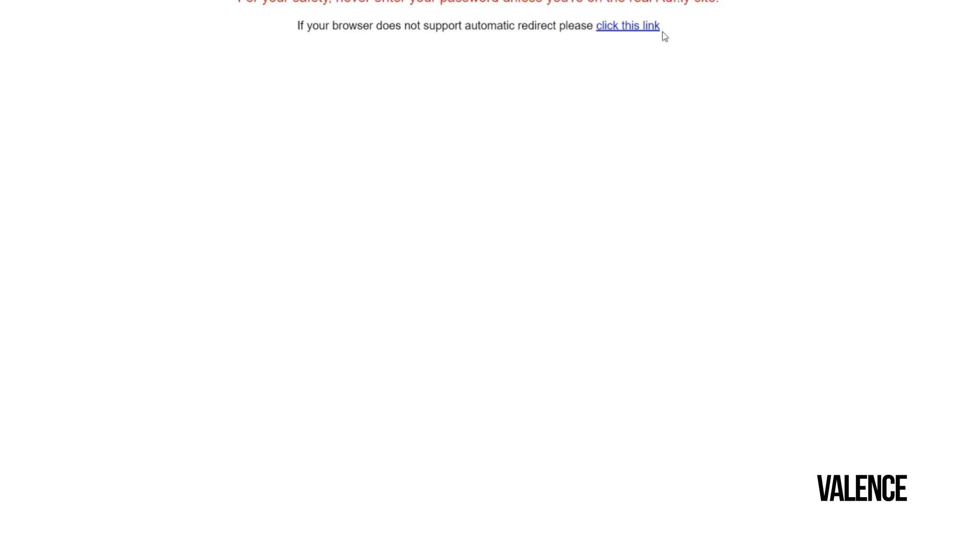
- Reach the MediaFire page for the Valence_Fortnite_Texture-Fix zip and select its name
click(628, 27)
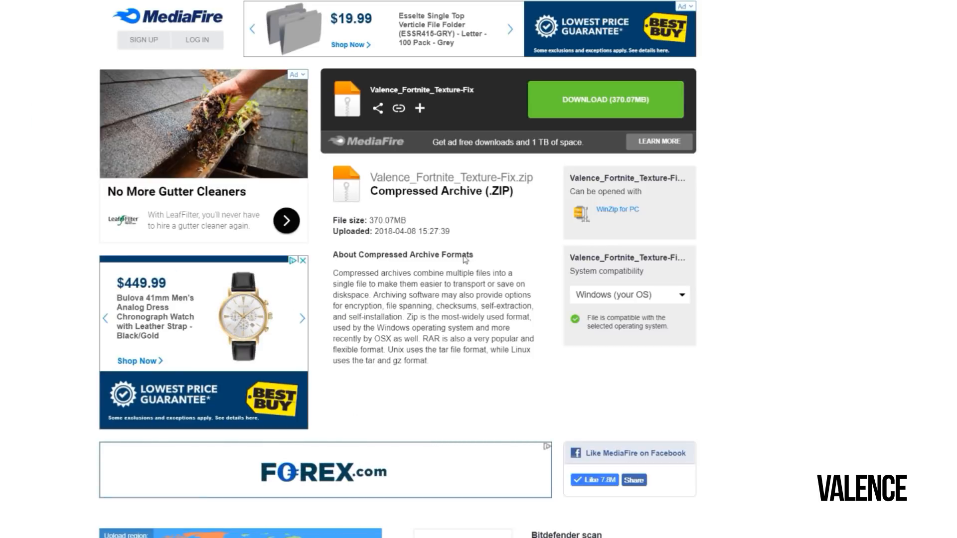
double_click(422, 90)
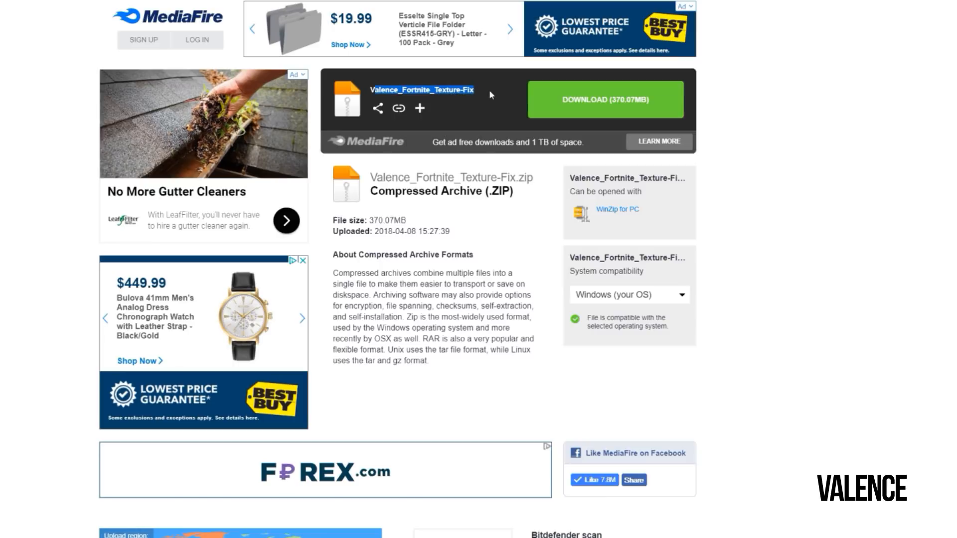
scroll(down, 3)
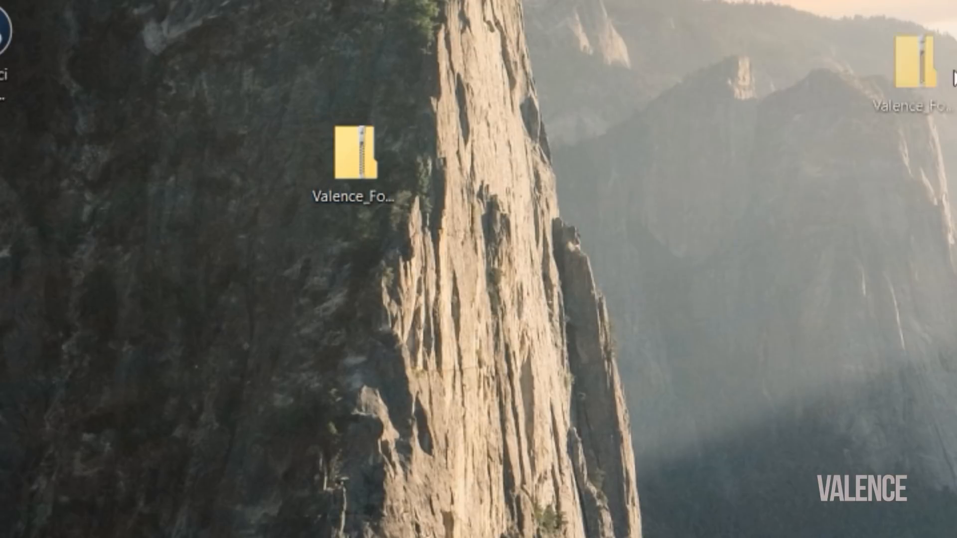
- Browse the texture fix zip's AMD GPU and Intel GPU folders
double_click(356, 157)
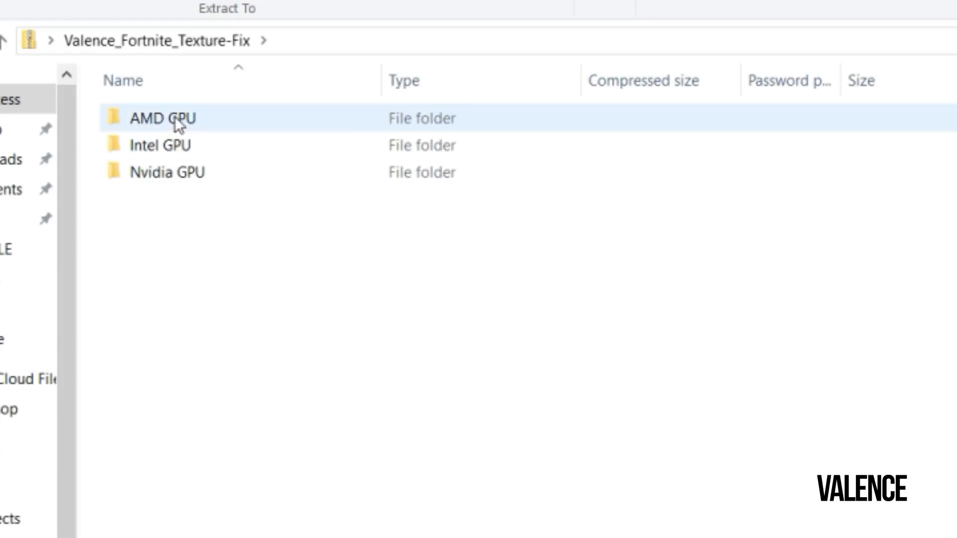
mouse_move(231, 120)
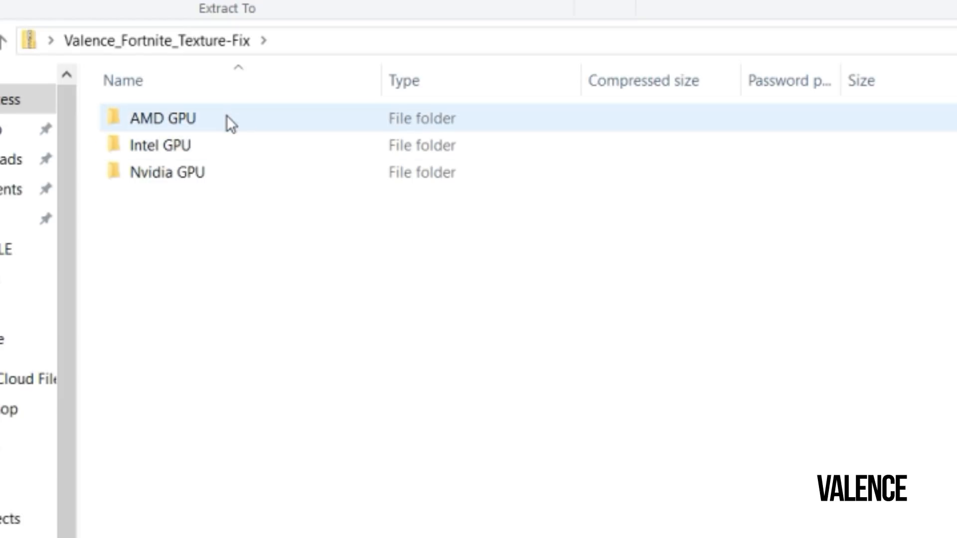
click(160, 146)
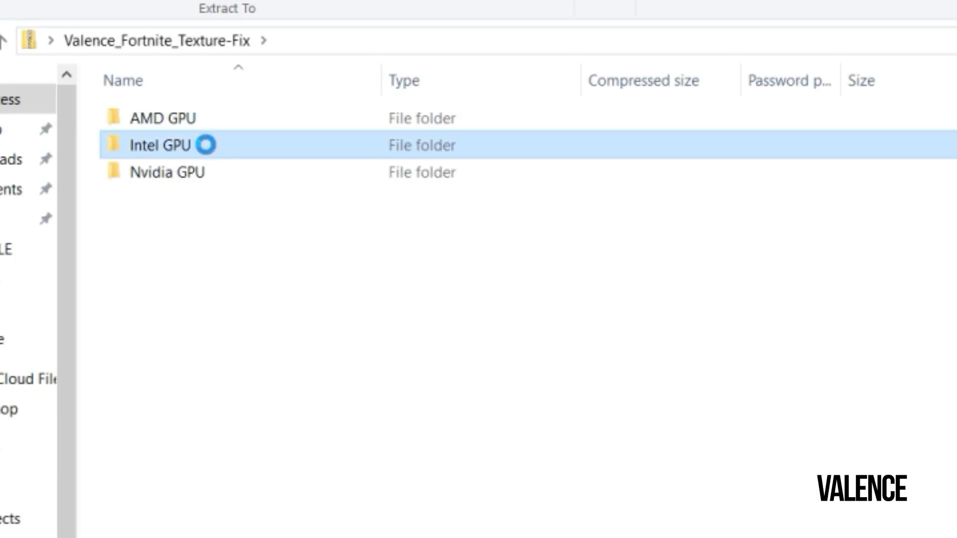
click(168, 172)
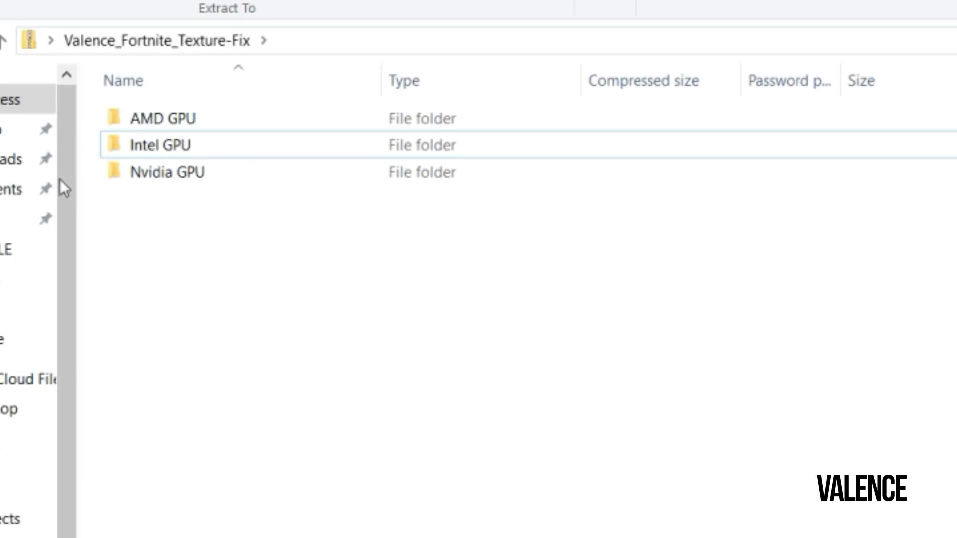
mouse_move(385, 275)
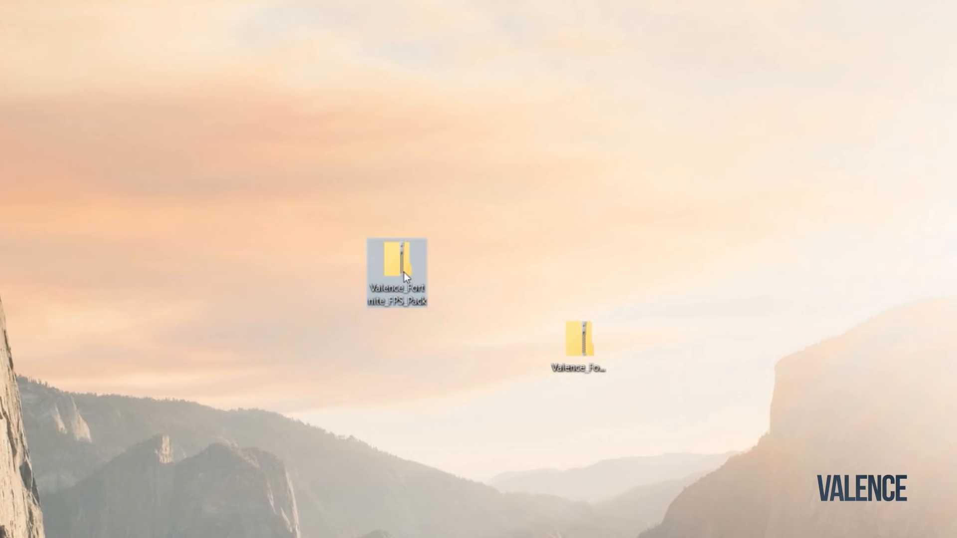
- Browse the FPS_Pack zip down to LOW Preset > ULTRA LOW and select GameUserSettings
double_click(395, 266)
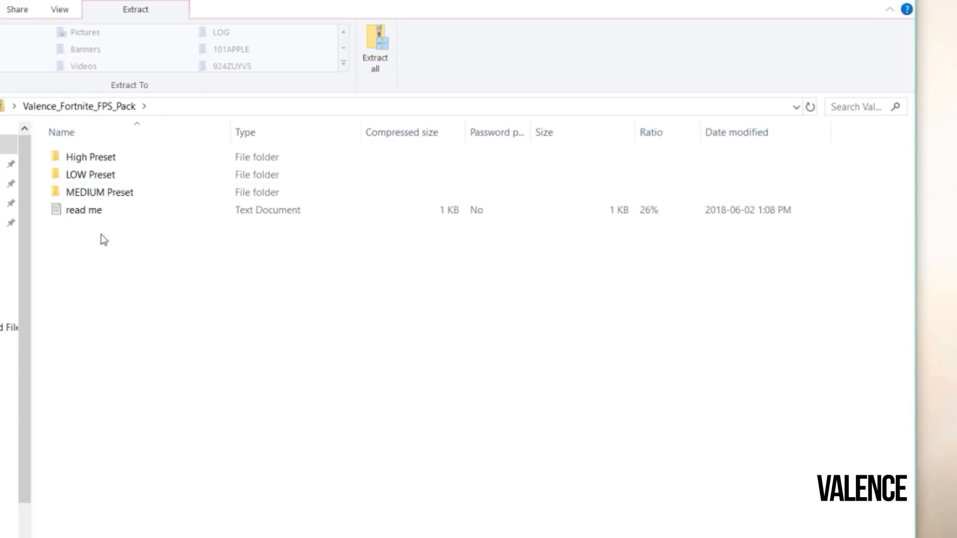
mouse_move(112, 231)
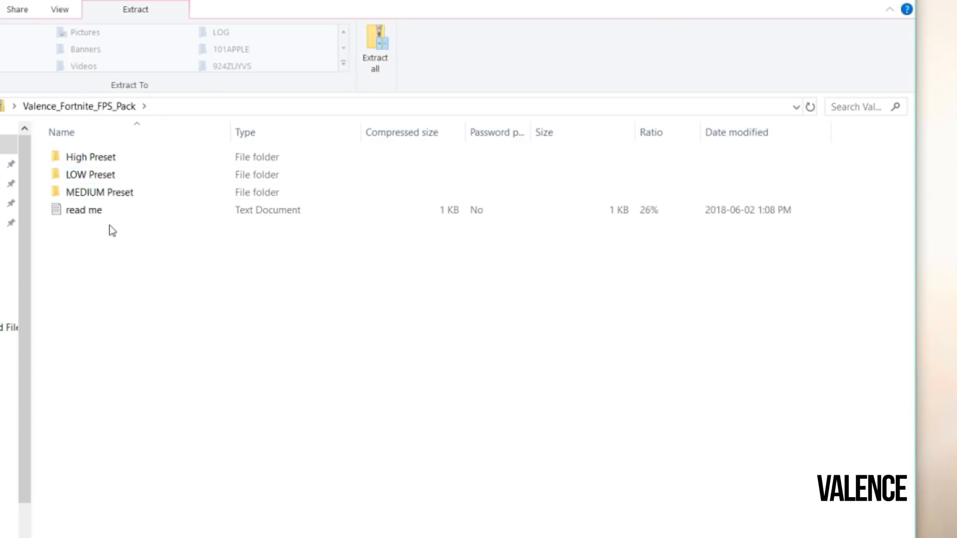
click(90, 157)
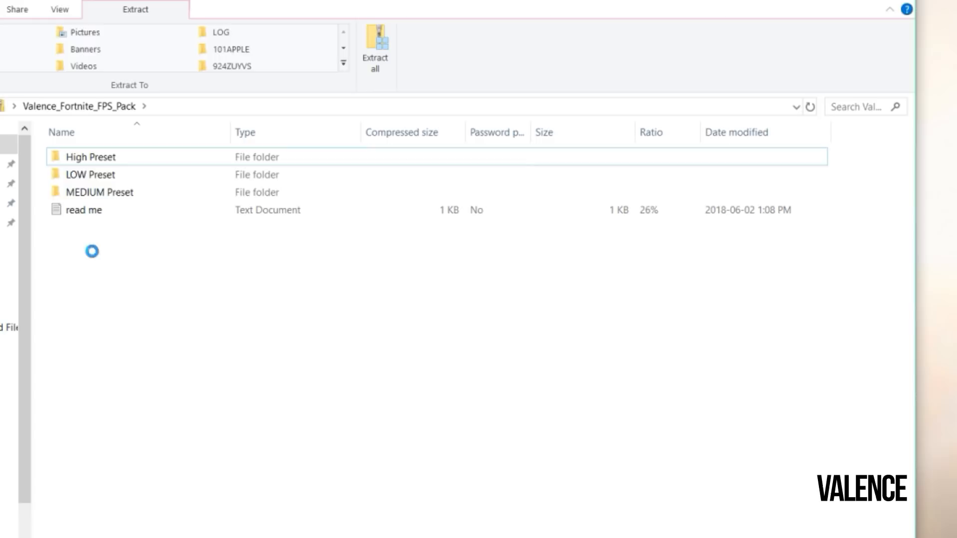
double_click(90, 175)
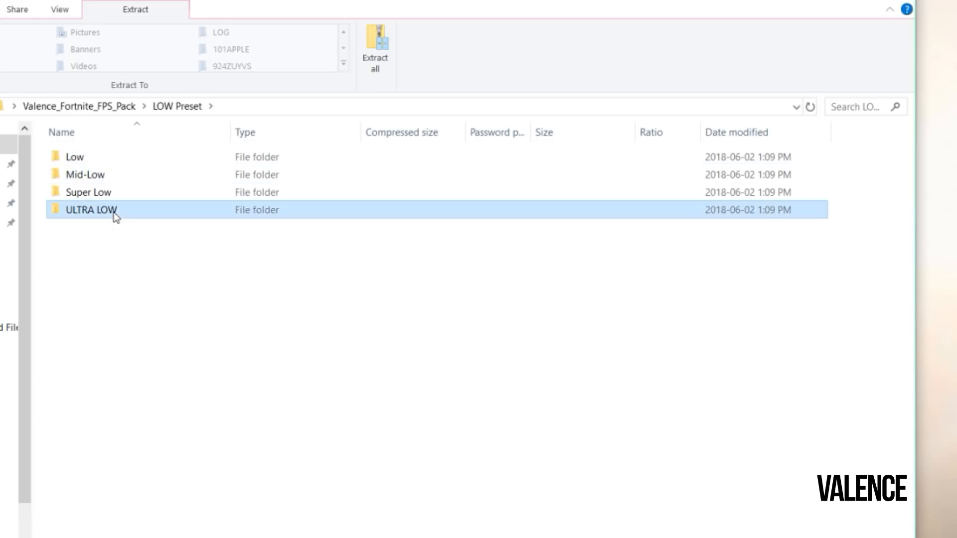
double_click(89, 209)
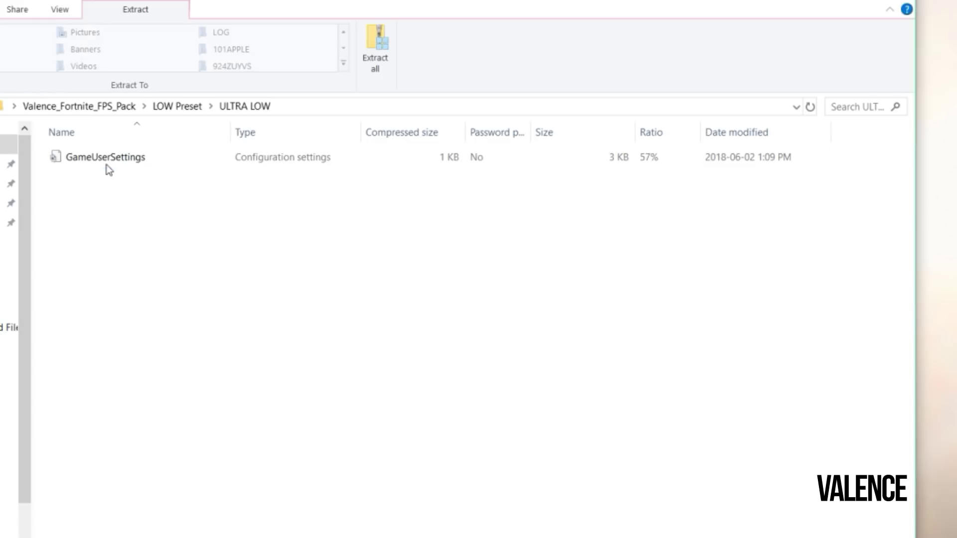
click(103, 156)
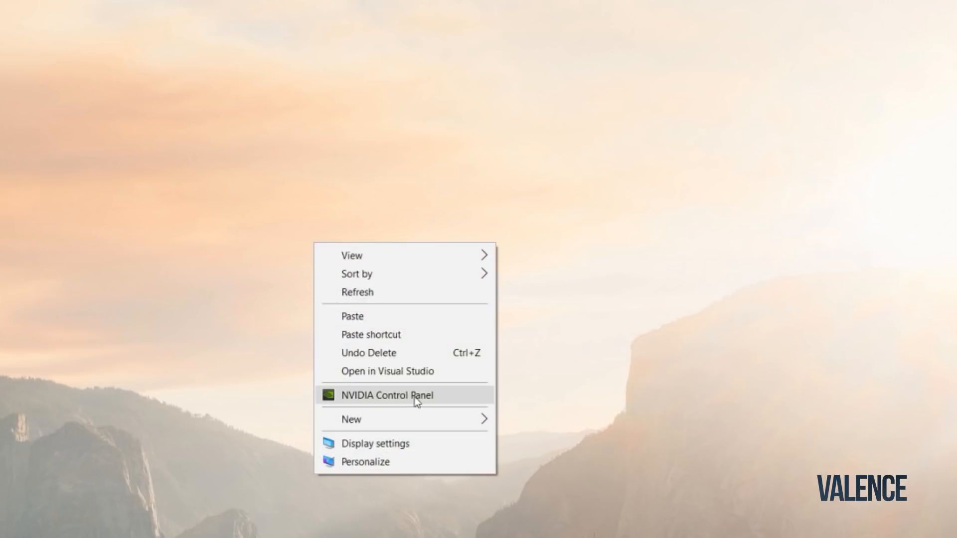
- In NVIDIA 3D image settings, use my preference and slide it toward Performance
click(389, 395)
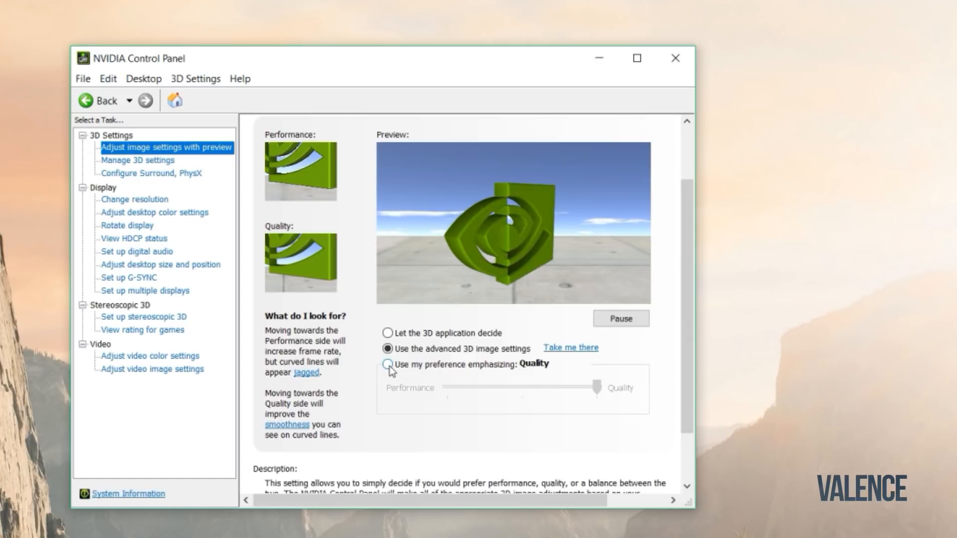
click(387, 365)
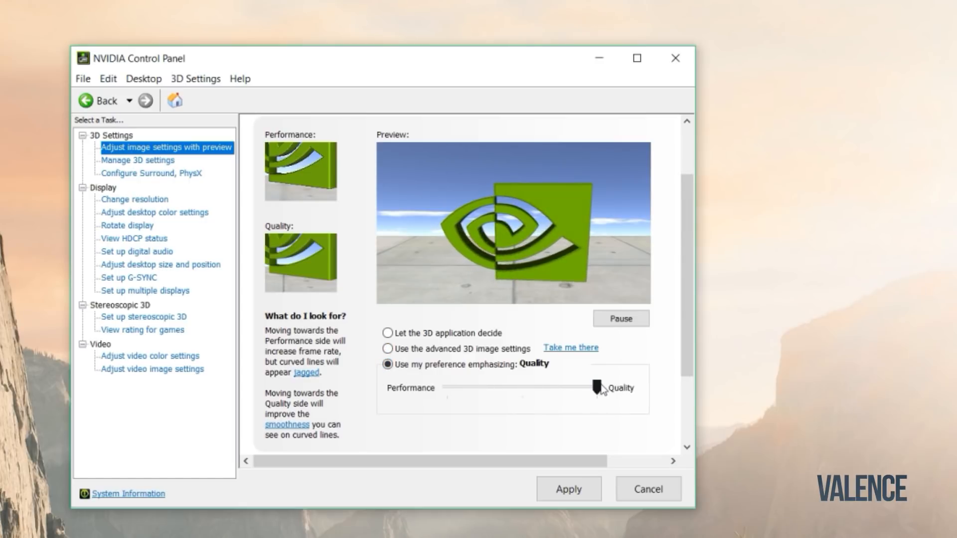
drag(593, 387, 446, 387)
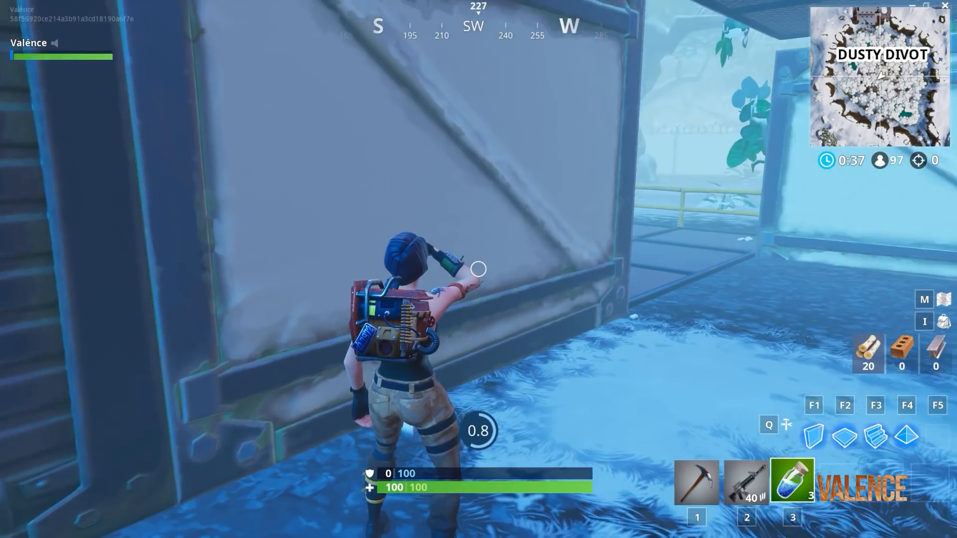
- Check the loadout in the inventory during the Dusty Divot match, then return to play
key(i)
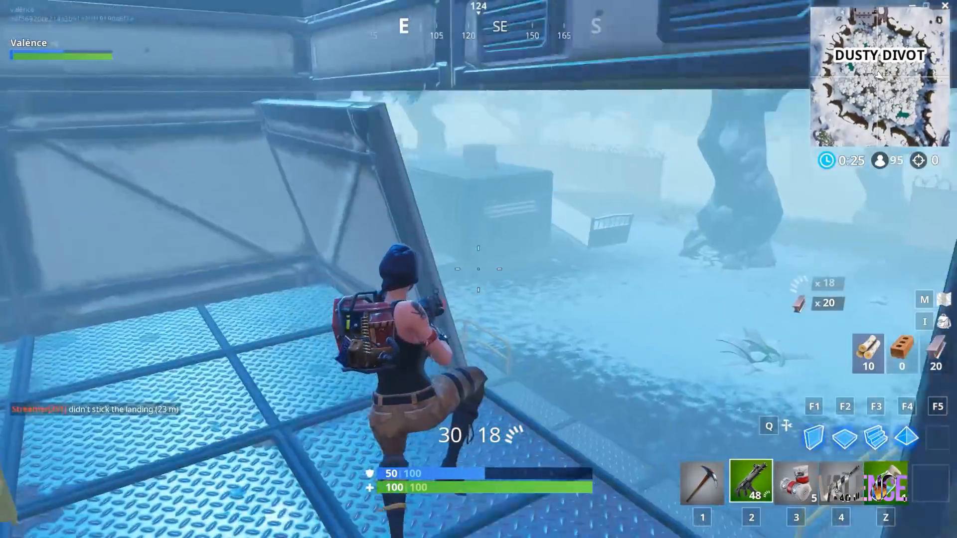
key(i)
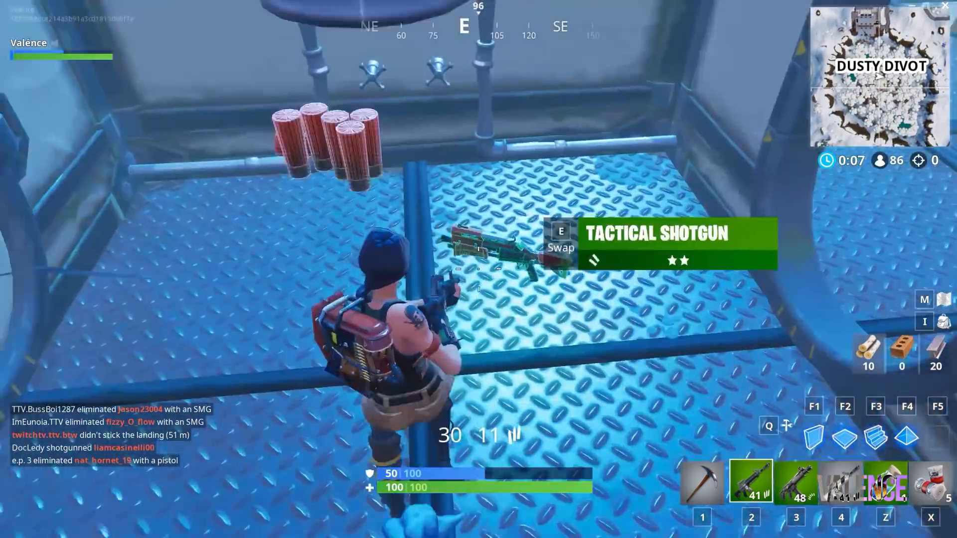
key(i)
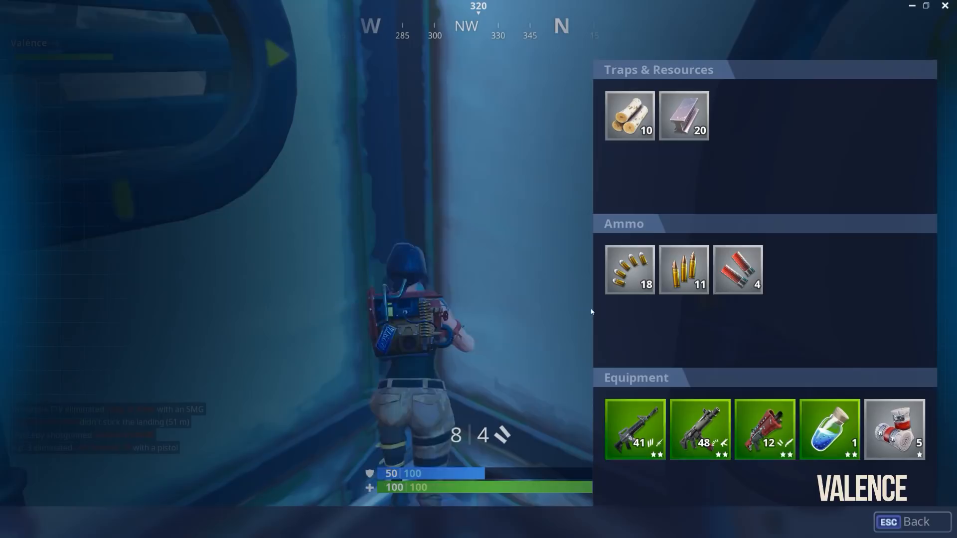
key(Escape)
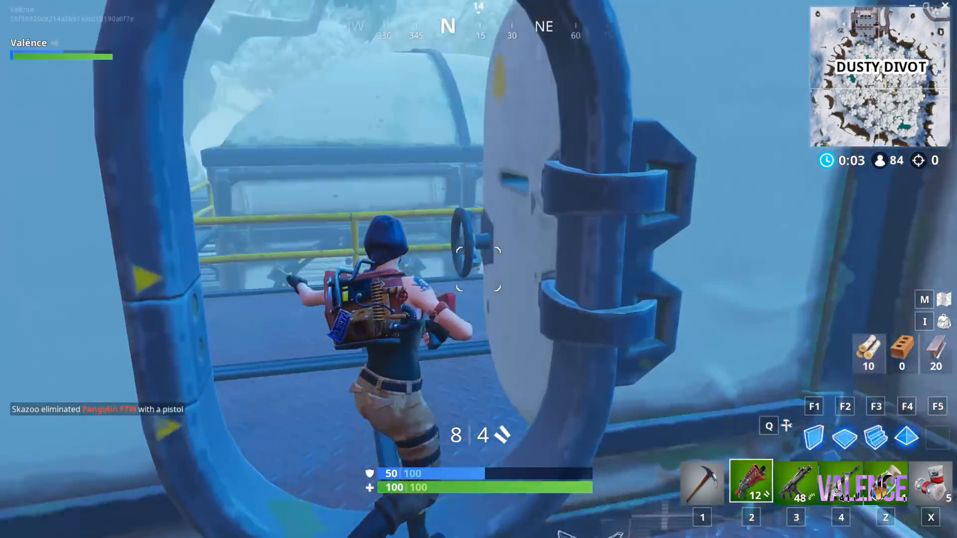